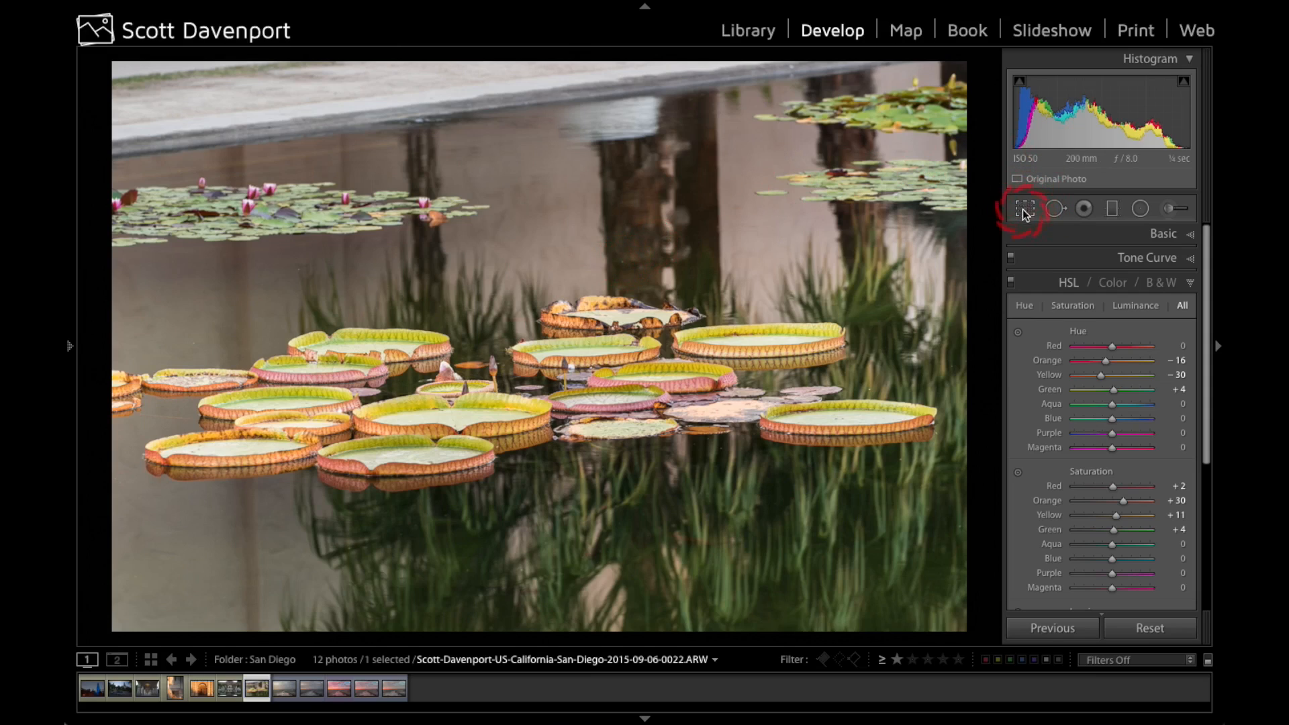
Step: Crop the lily pad photo tighter around the pads and reflections, and apply it
{"action": "left_click", "coordinate": [1025, 208]}
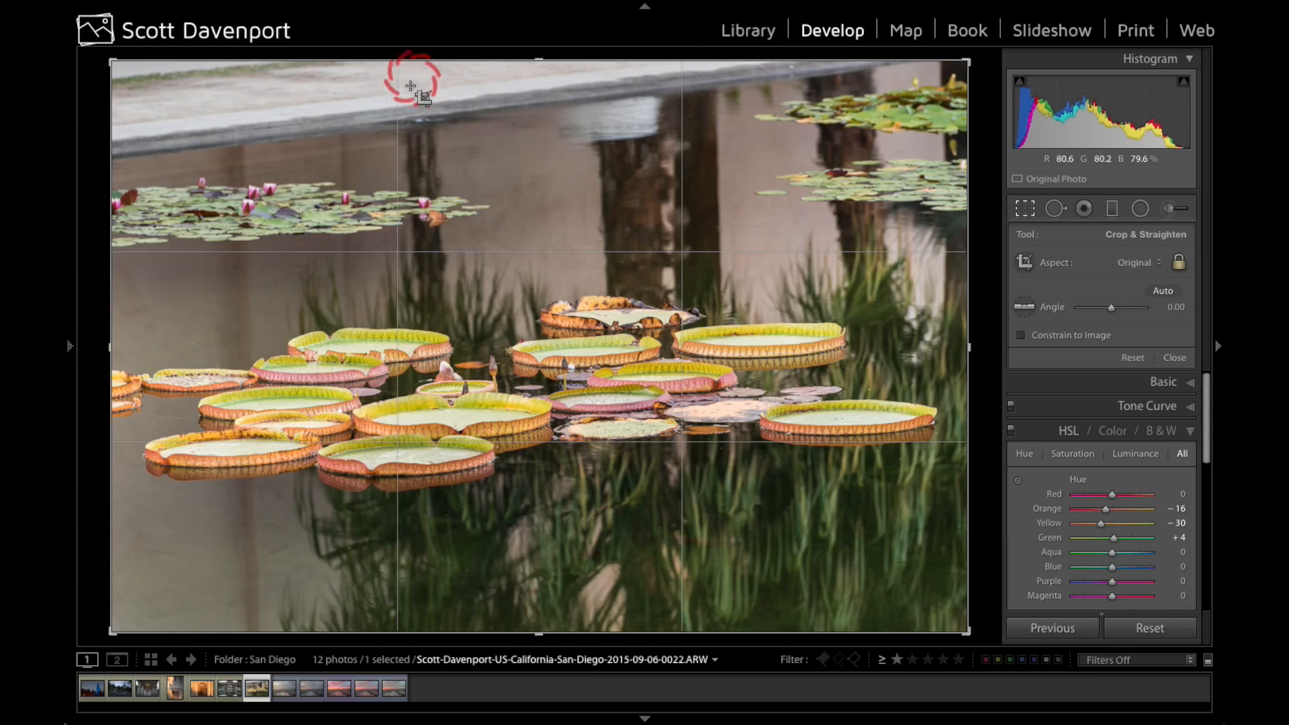
{"action": "mouse_move", "coordinate": [666, 576]}
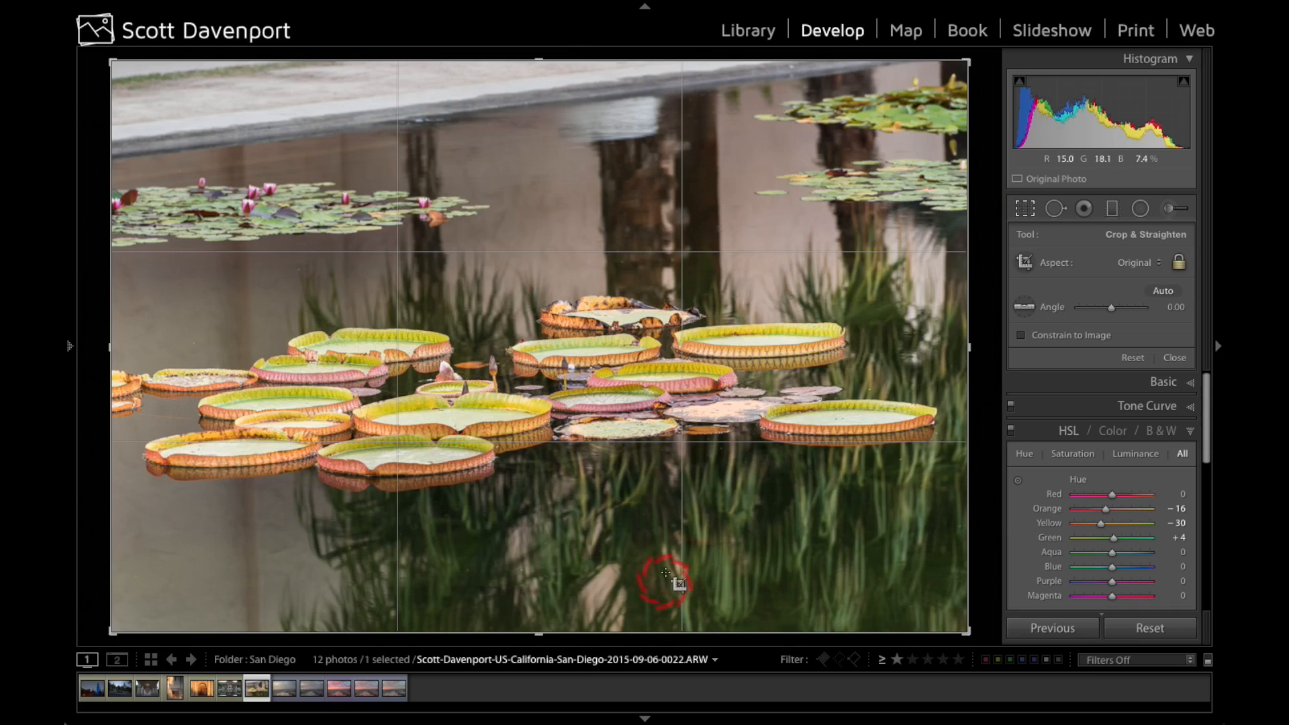
{"action": "mouse_move", "coordinate": [905, 165]}
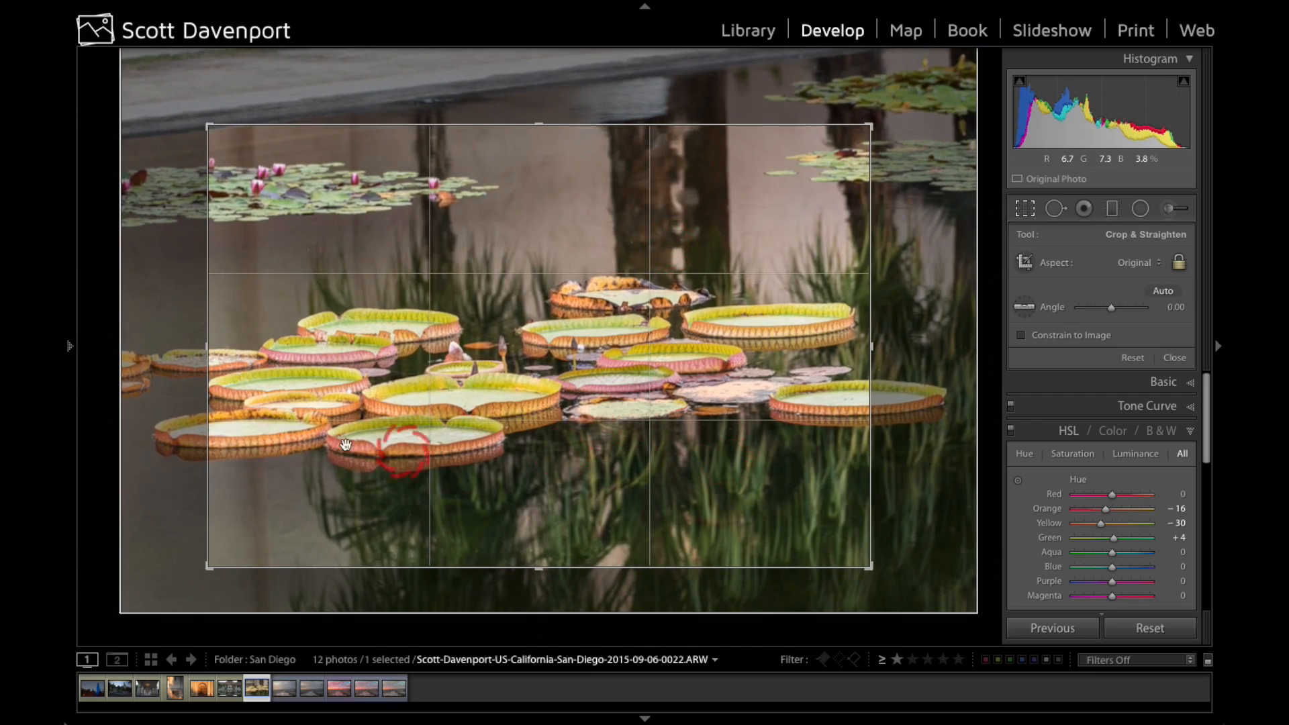
{"action": "mouse_move", "coordinate": [427, 373]}
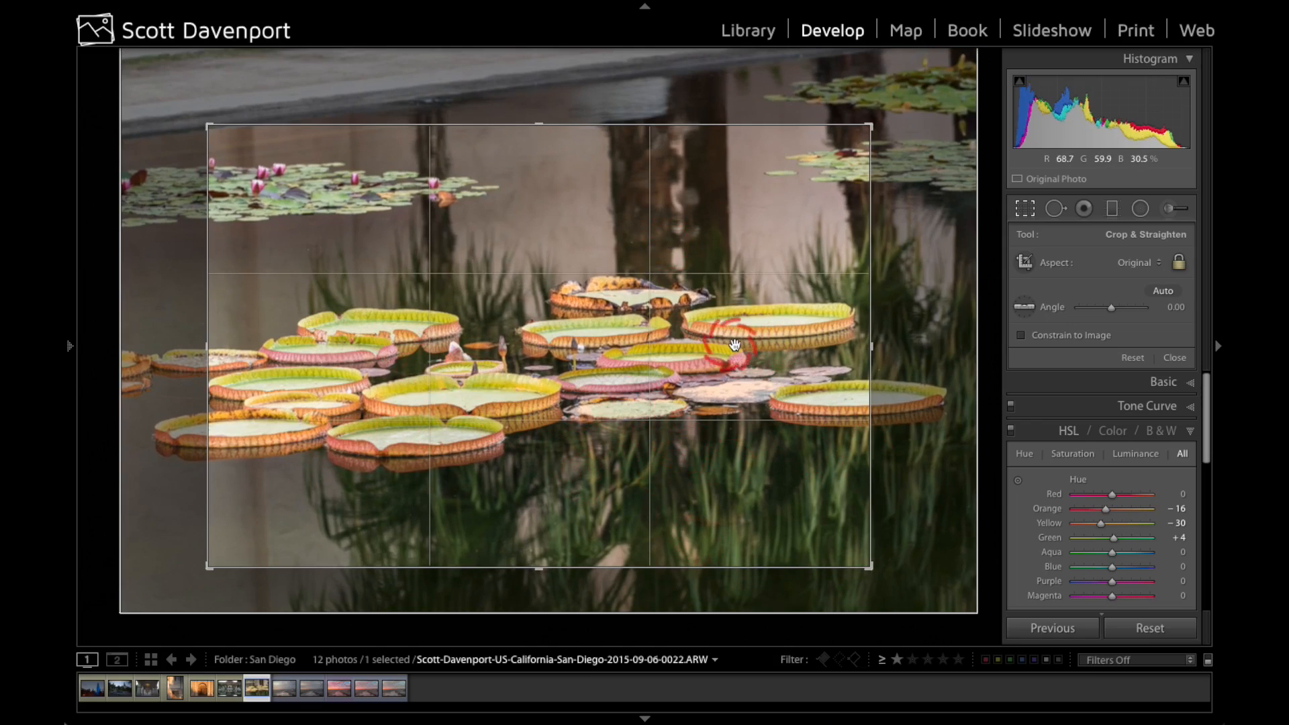
{"action": "mouse_move", "coordinate": [605, 309]}
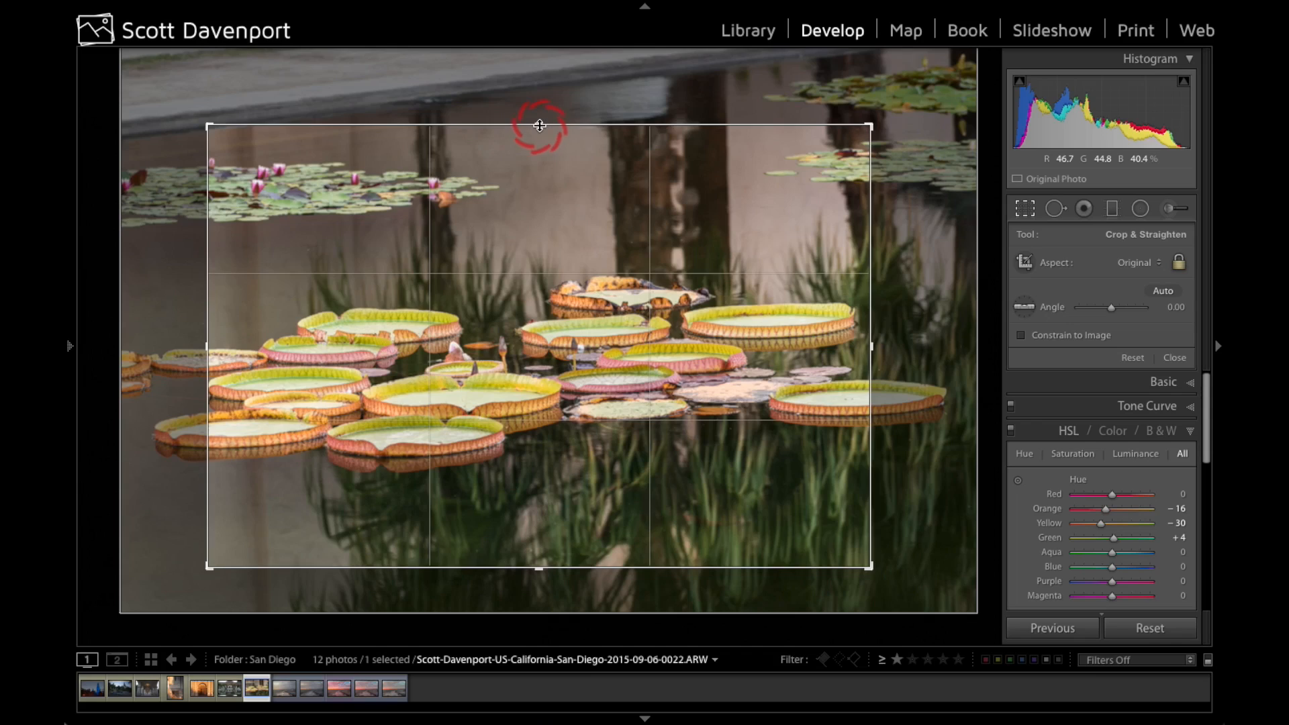
{"action": "left_click", "coordinate": [1174, 357]}
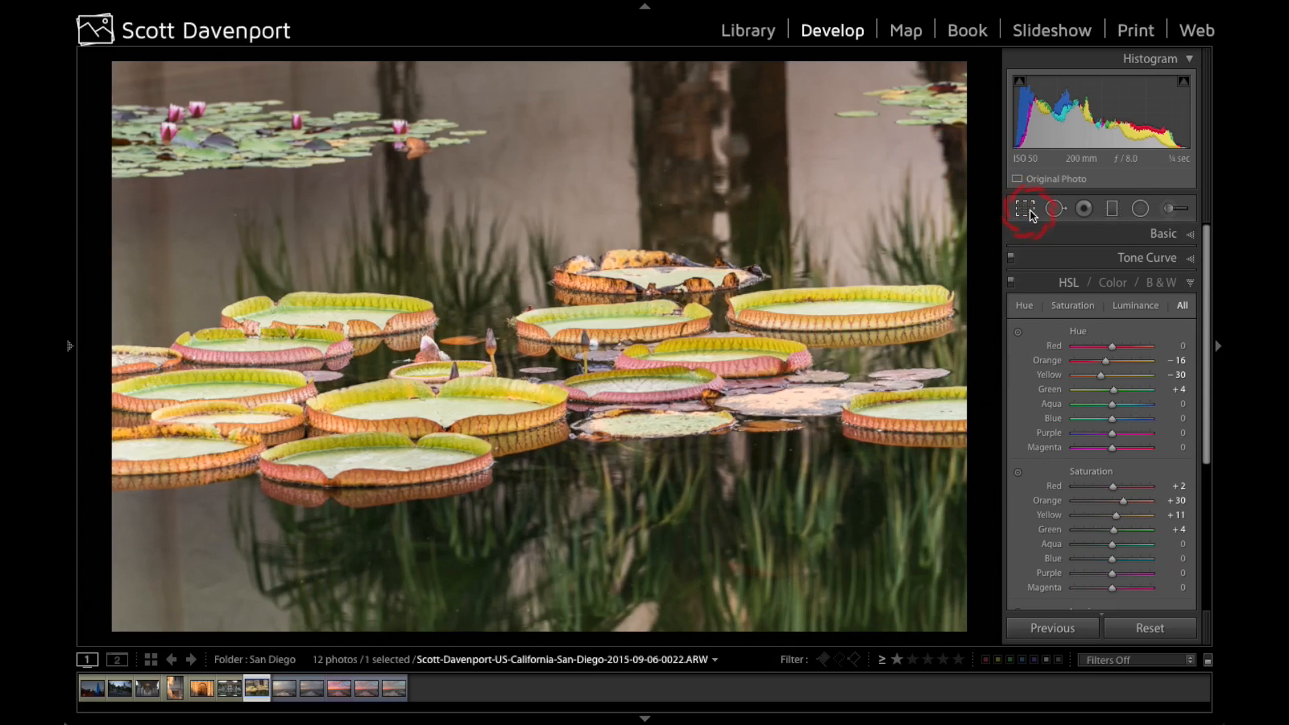
Step: Reopen cropping and set the Crop Guide Overlay to Grid instead of thirds
{"action": "left_click", "coordinate": [1025, 208]}
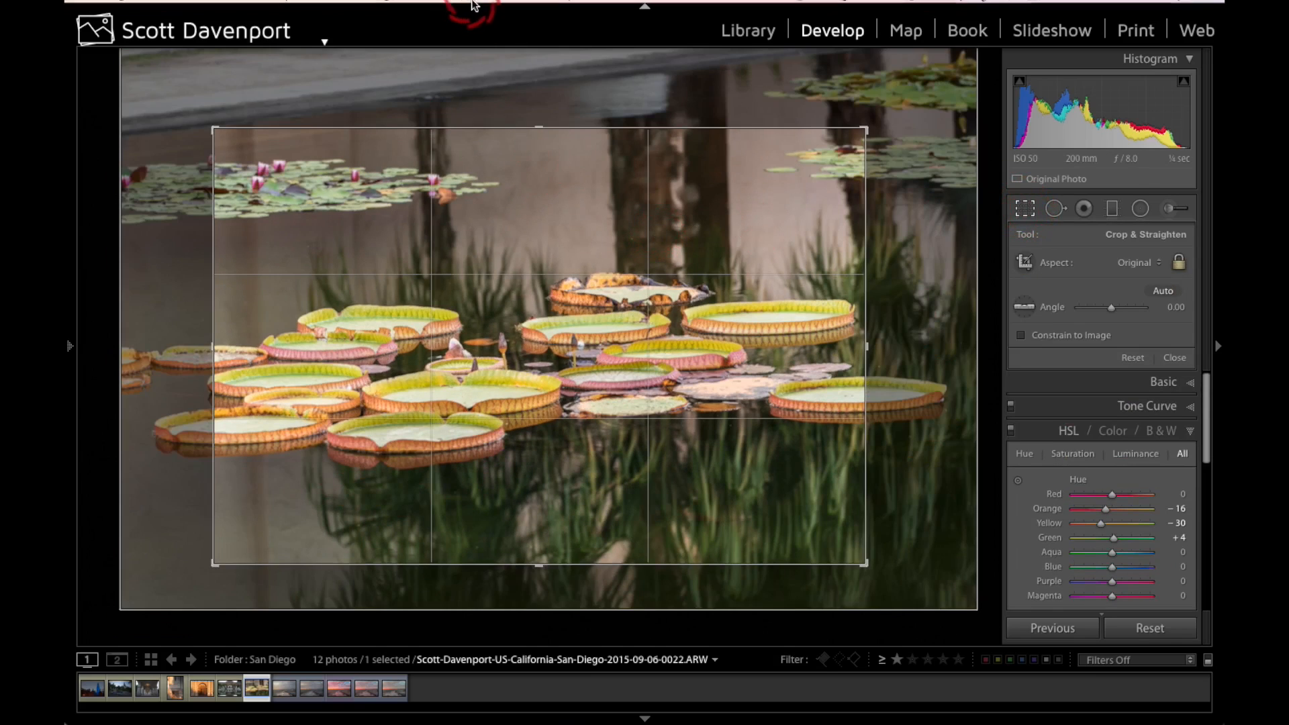
{"action": "left_click", "coordinate": [424, 9]}
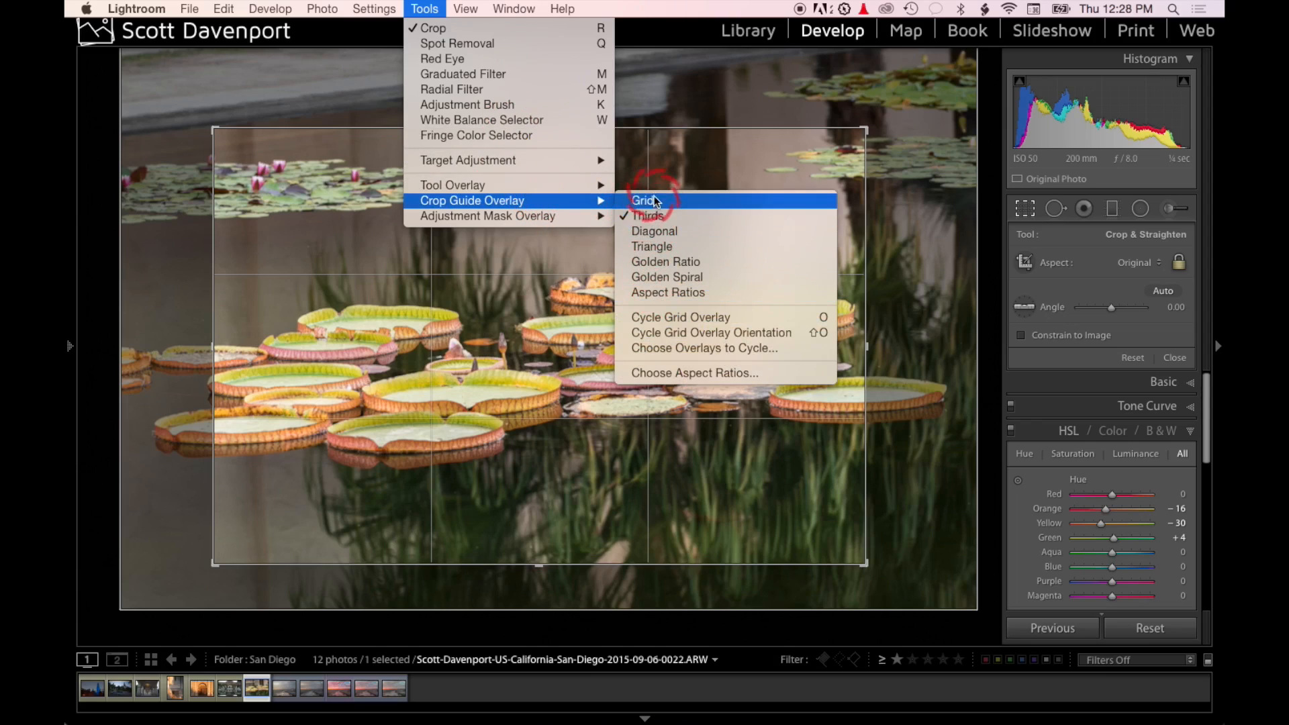
{"action": "mouse_move", "coordinate": [649, 215]}
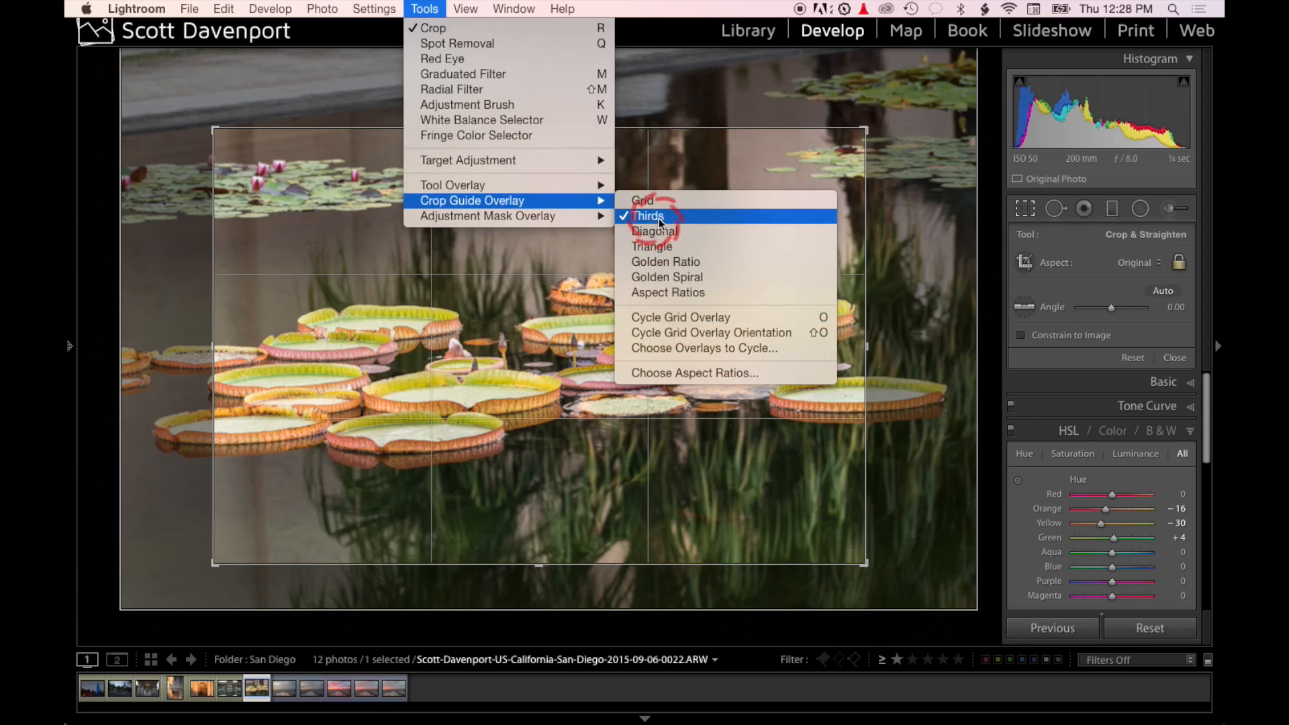
{"action": "mouse_move", "coordinate": [649, 200]}
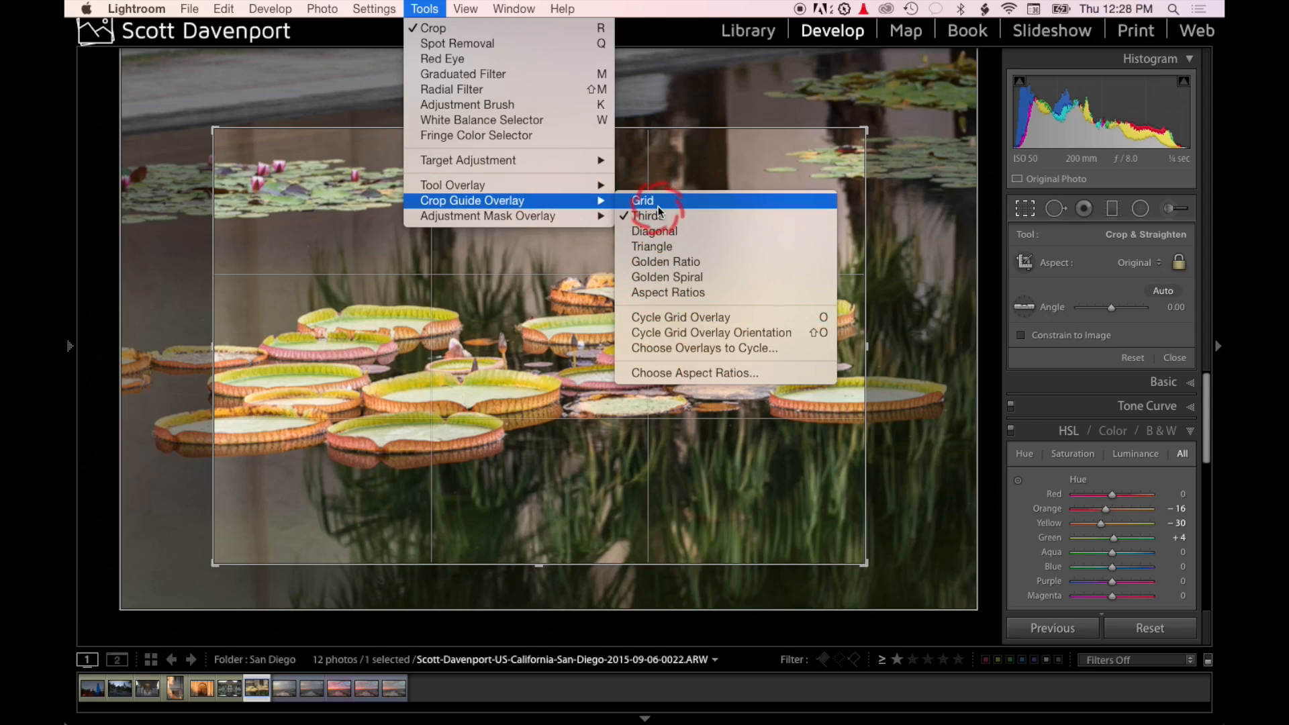
{"action": "left_click", "coordinate": [643, 201]}
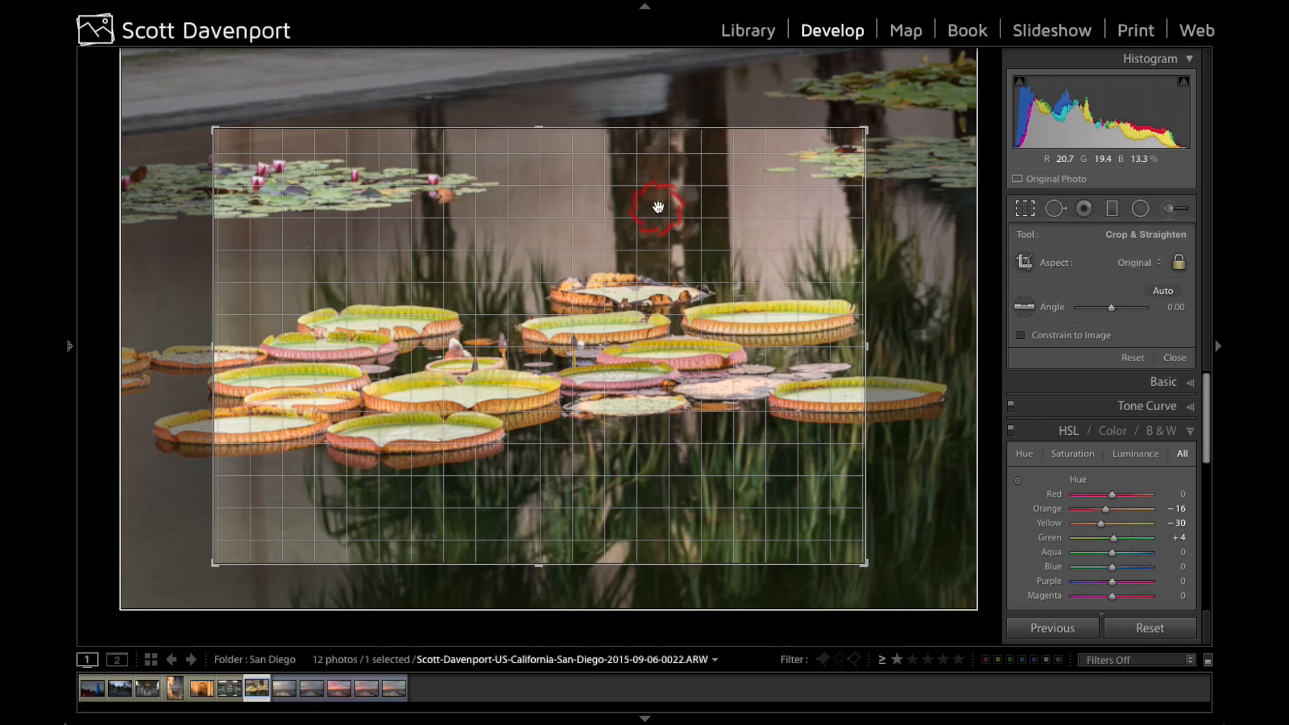
{"action": "mouse_move", "coordinate": [509, 226]}
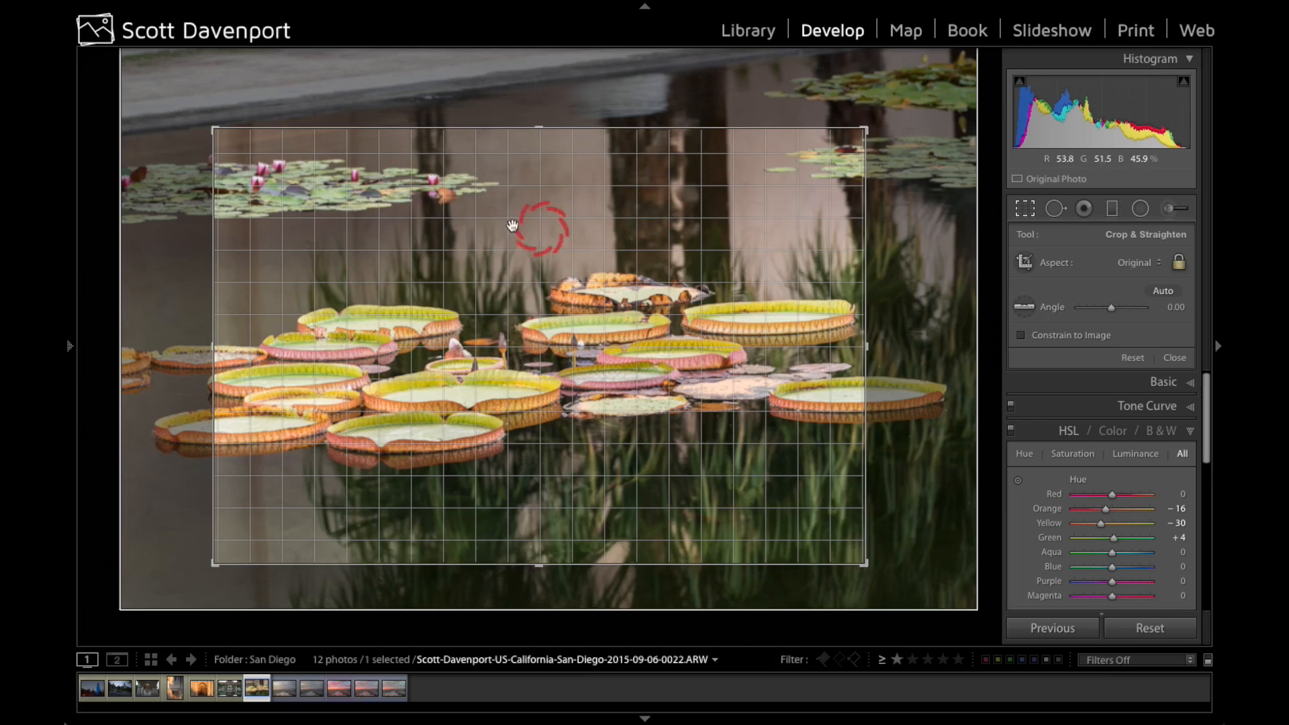
{"action": "mouse_move", "coordinate": [600, 296]}
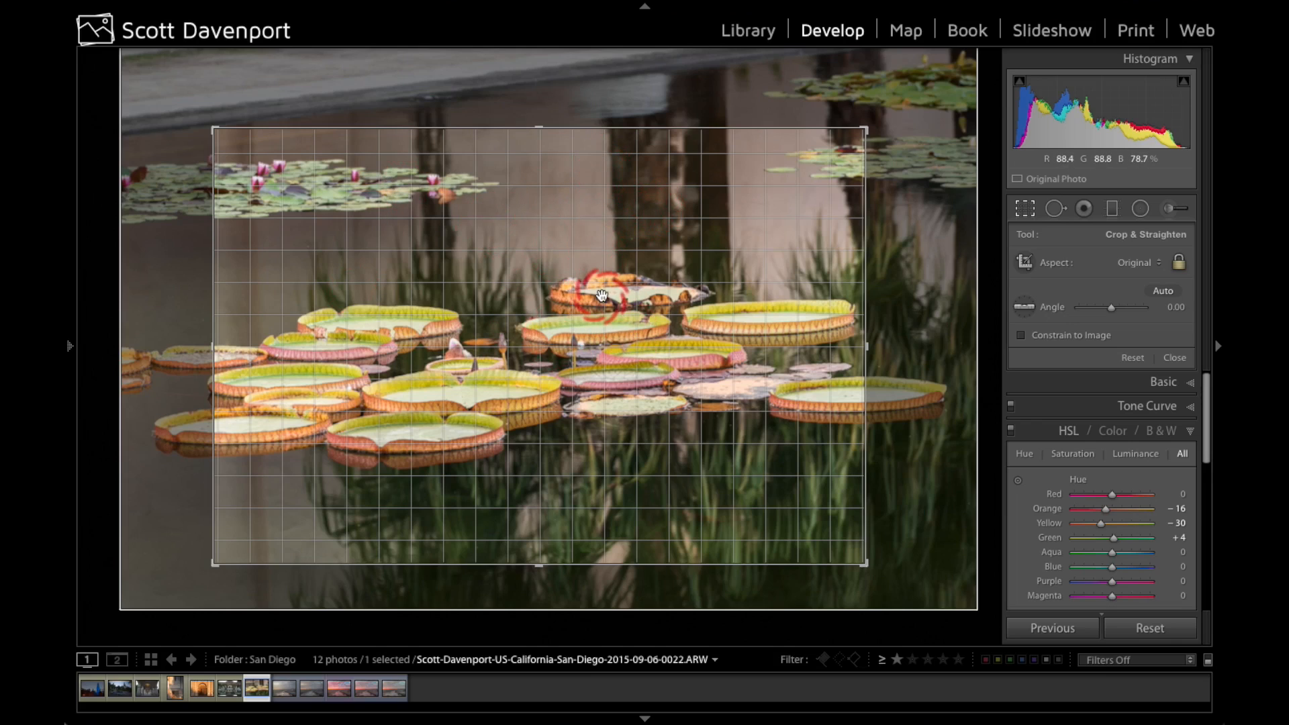
{"action": "mouse_move", "coordinate": [727, 156]}
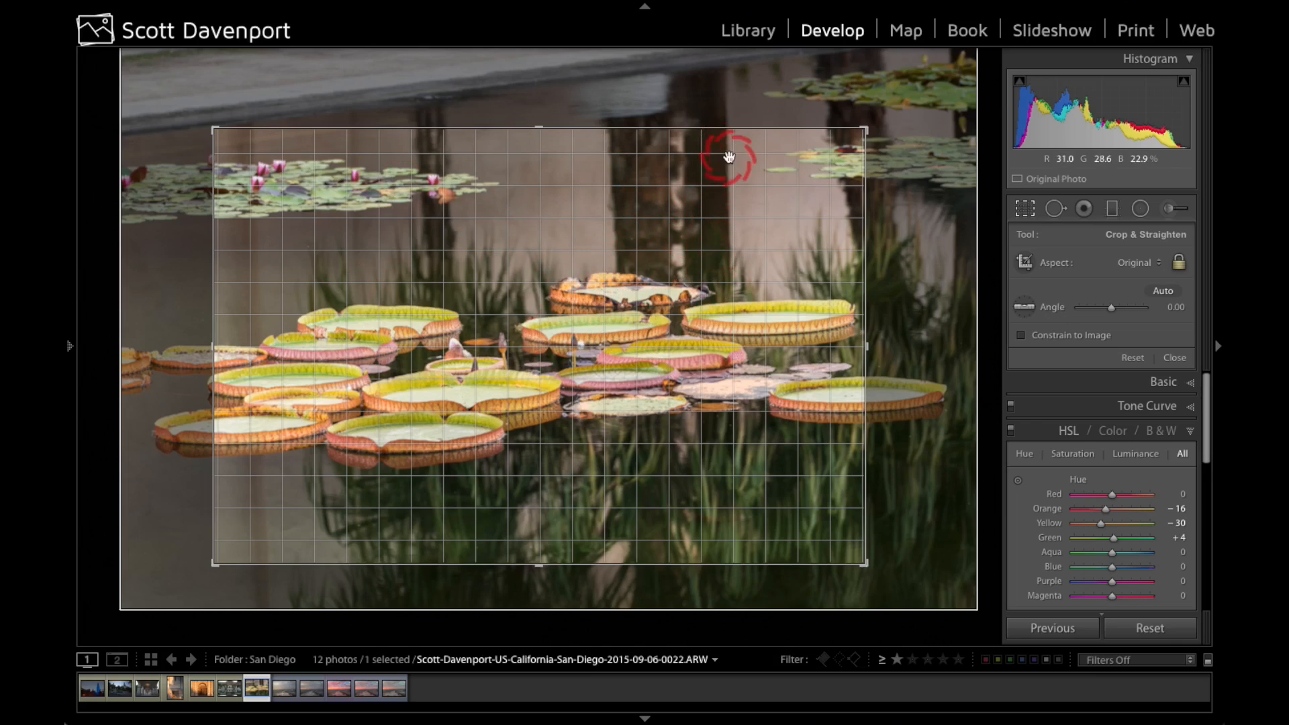
{"action": "mouse_move", "coordinate": [900, 172]}
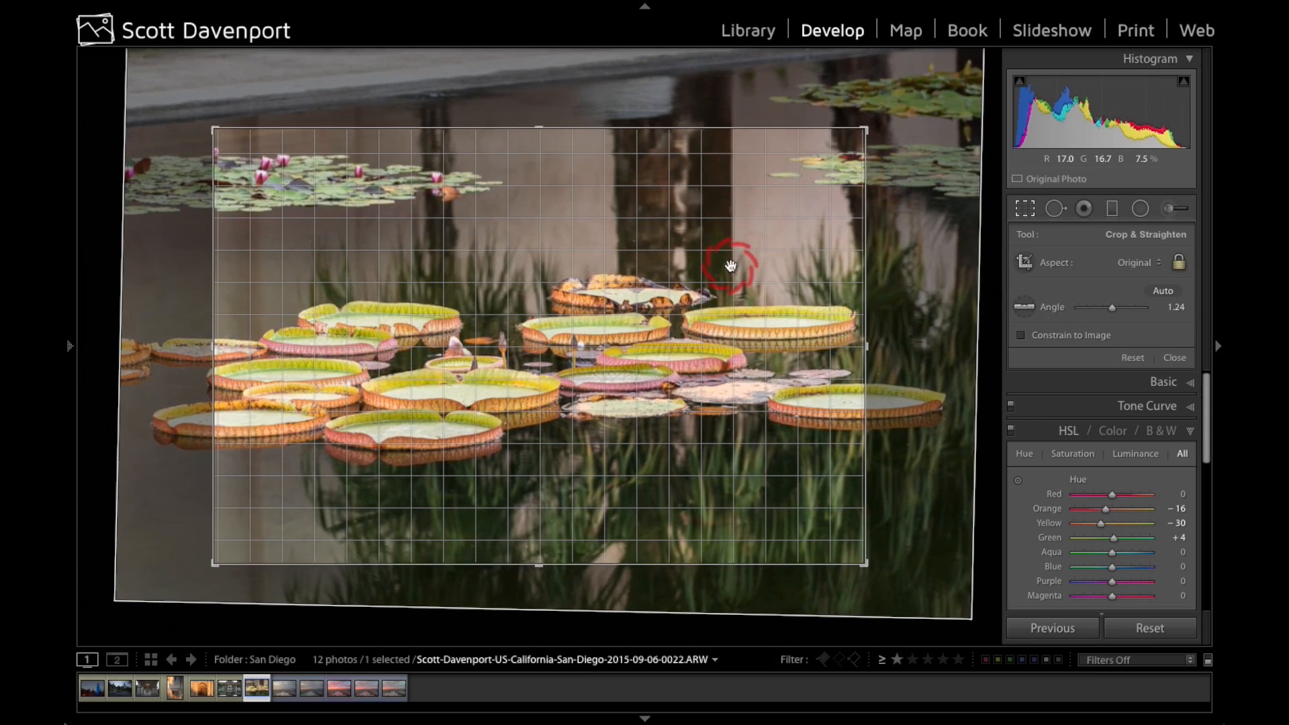
Step: Apply the crop with the photo rotated to an angle of about 1.24 degrees
{"action": "left_click", "coordinate": [1174, 357]}
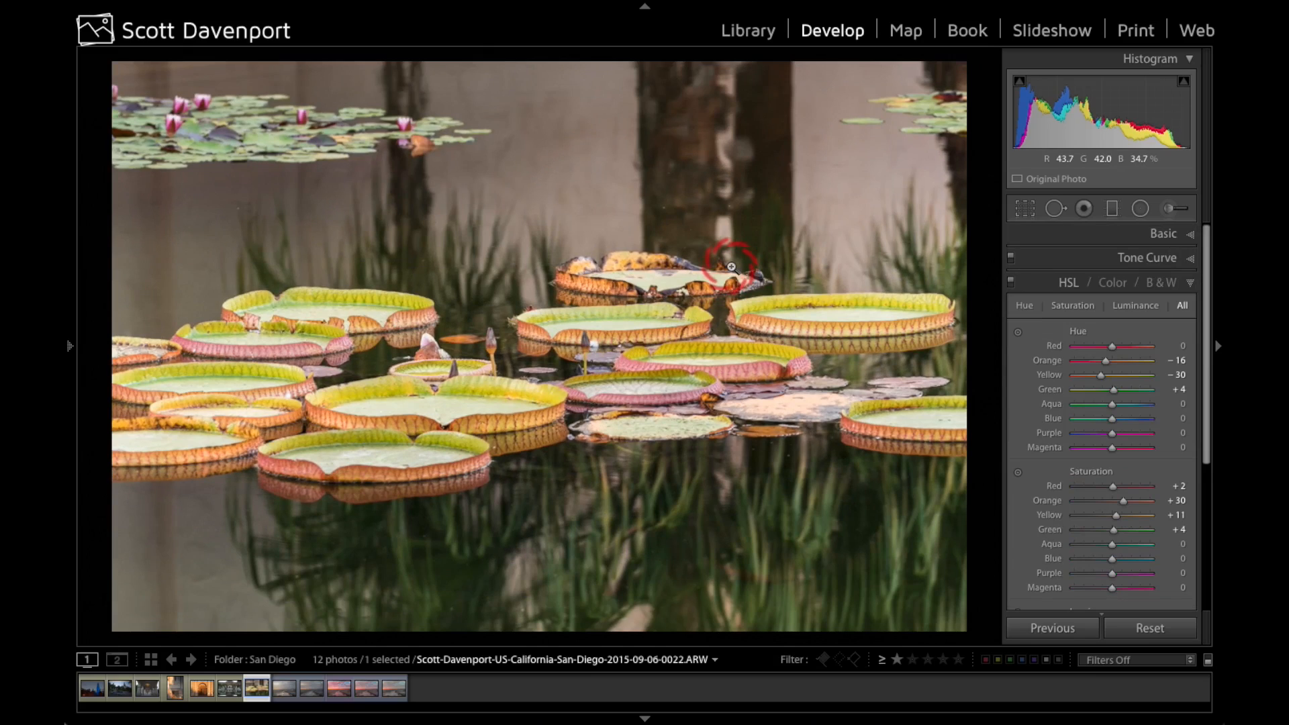
Step: Reopen cropping, switch to the diagonal crop guide, reframe, and apply the new crop
{"action": "key", "text": "o"}
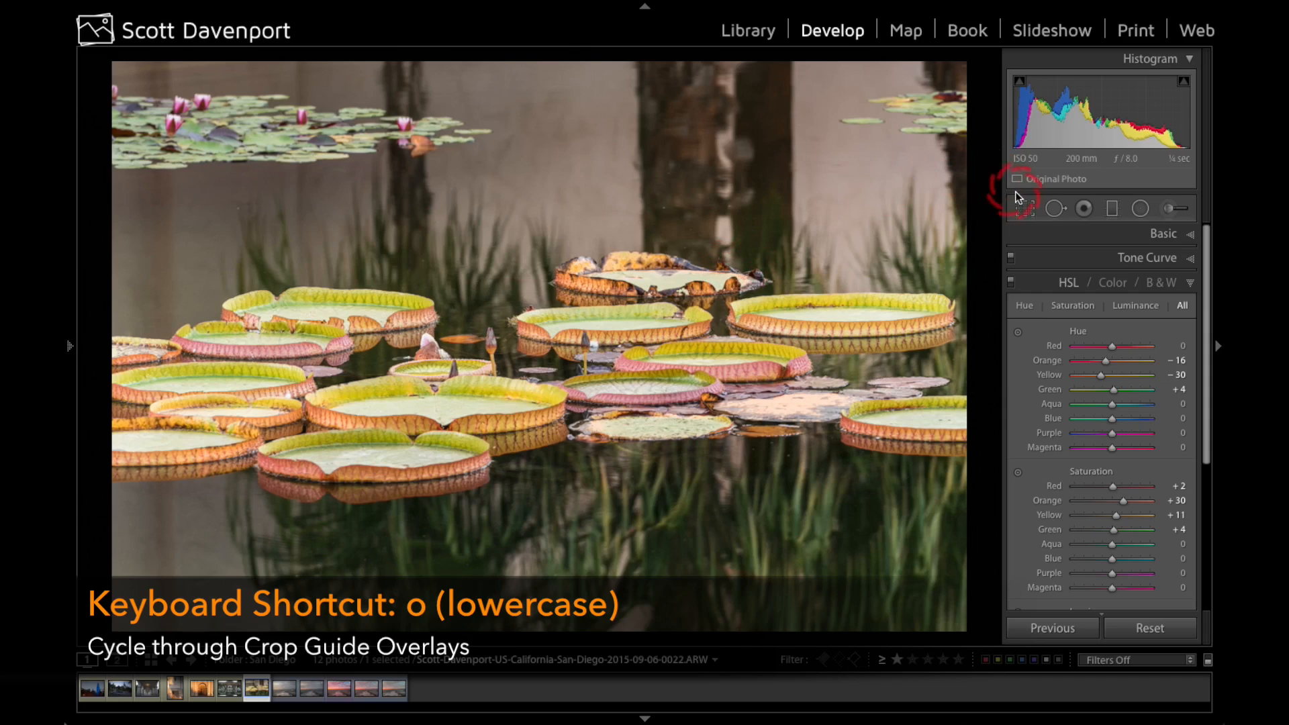
{"action": "left_click", "coordinate": [1024, 208]}
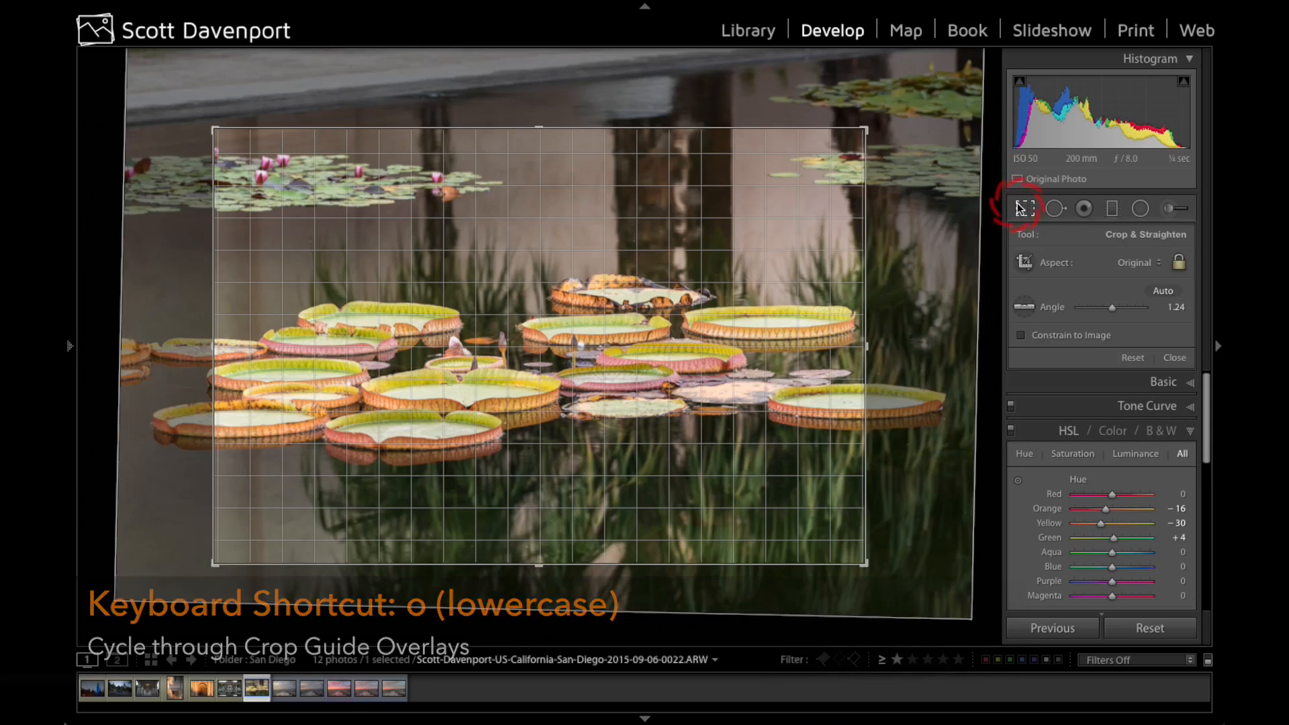
{"action": "key", "text": "o"}
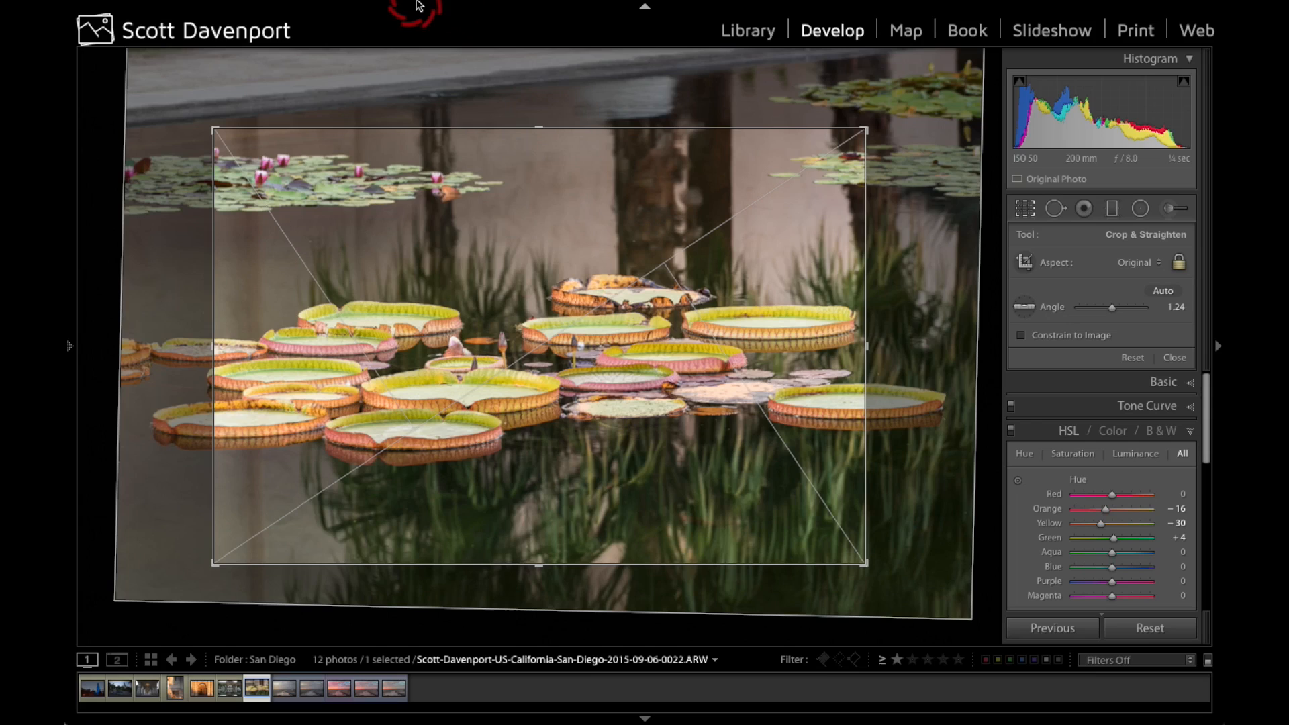
{"action": "left_click", "coordinate": [423, 9]}
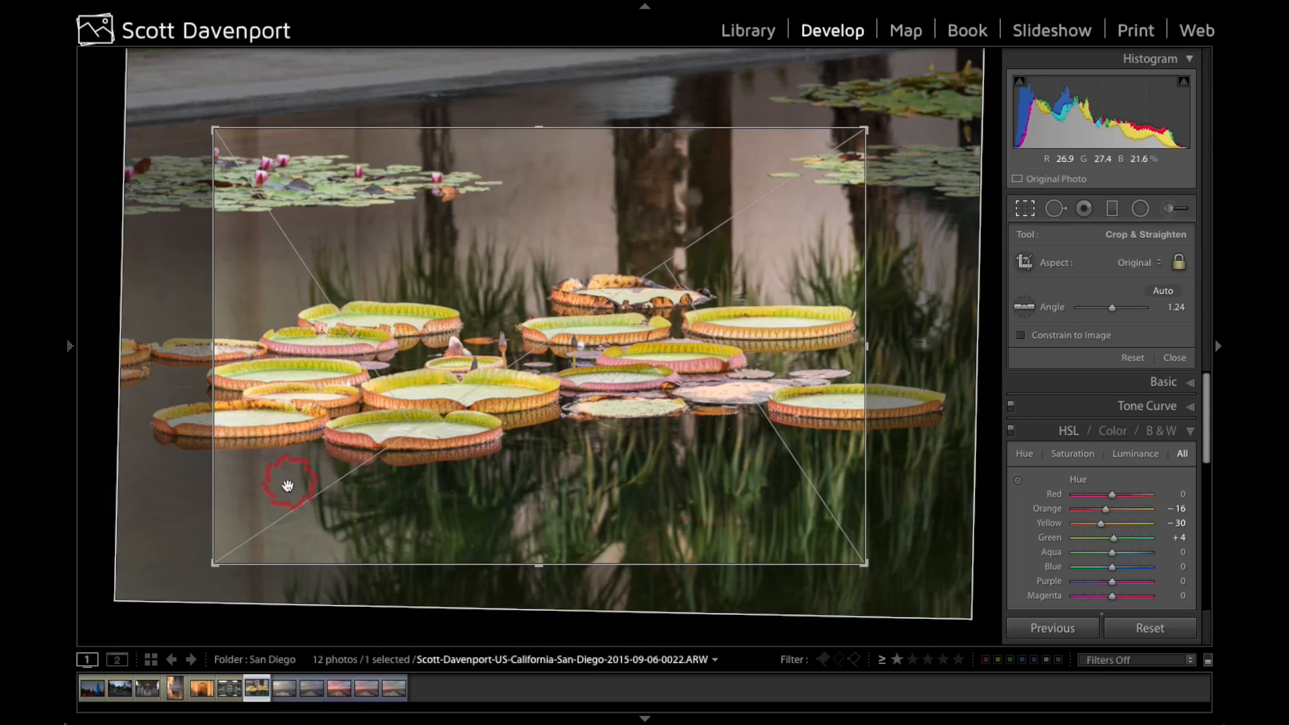
{"action": "mouse_move", "coordinate": [847, 499]}
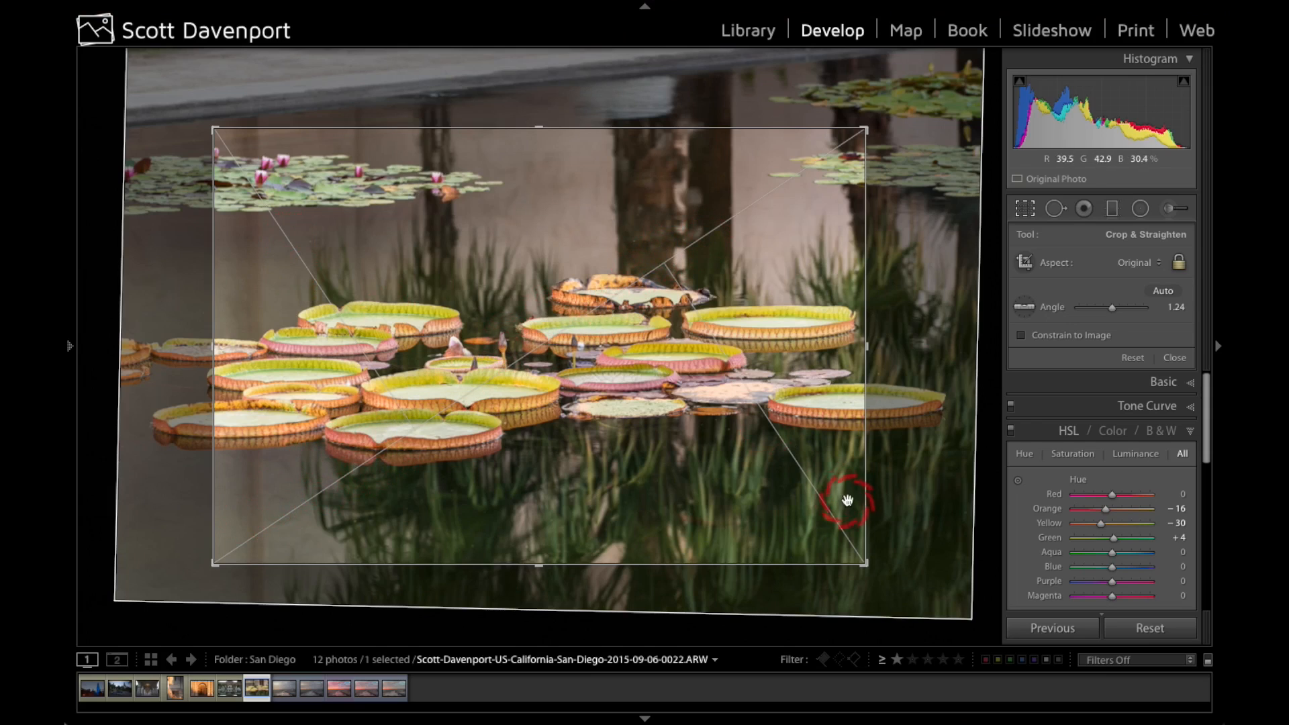
{"action": "mouse_move", "coordinate": [641, 249]}
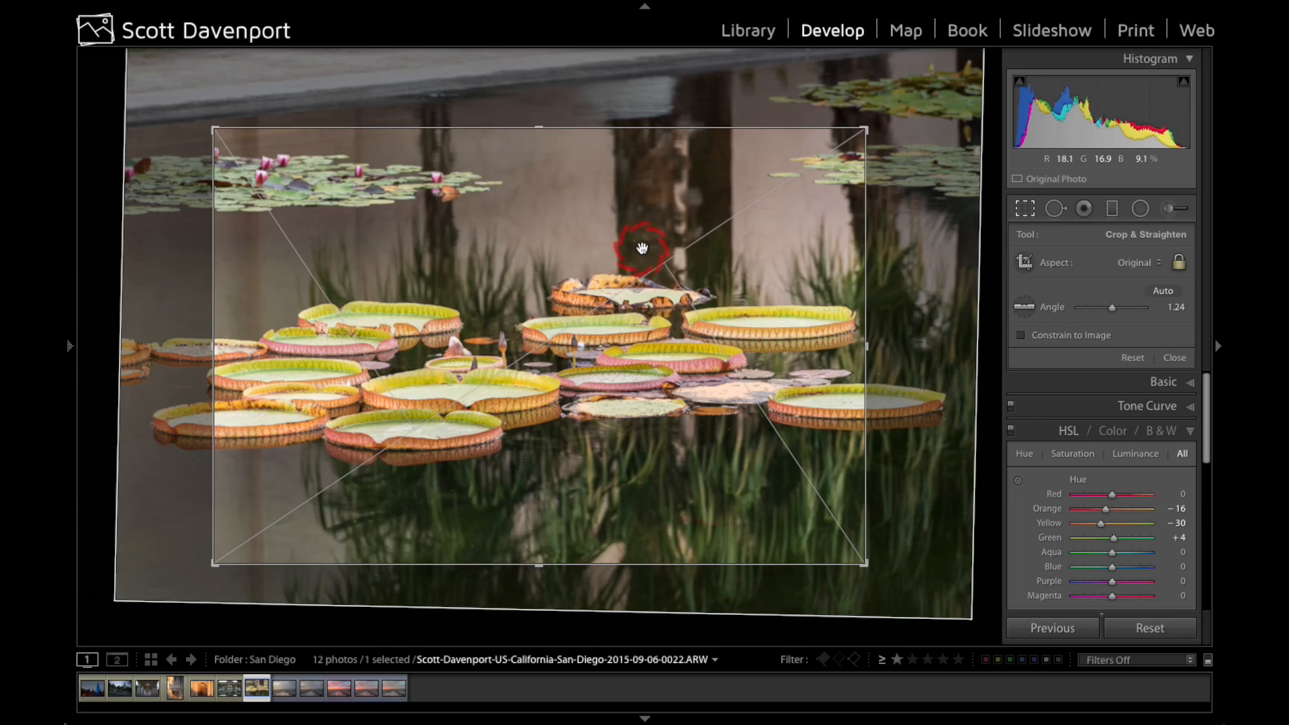
{"action": "mouse_move", "coordinate": [802, 189]}
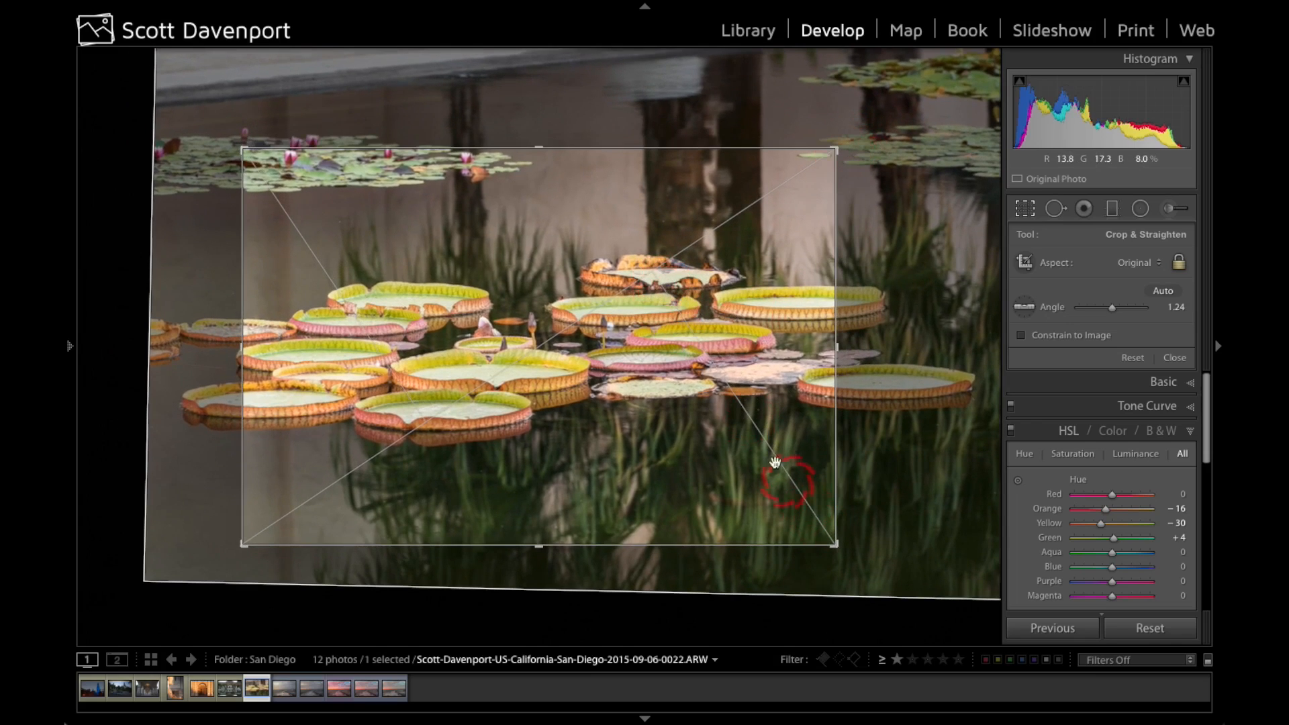
{"action": "mouse_move", "coordinate": [261, 194]}
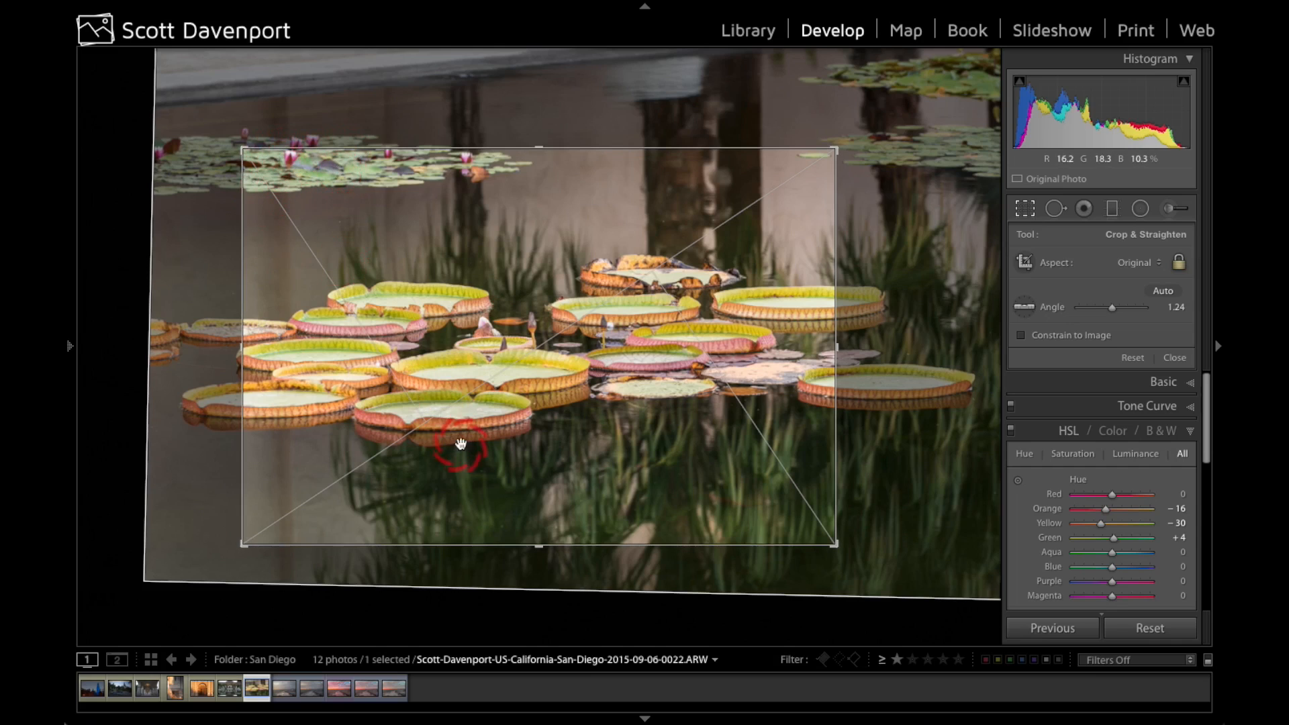
{"action": "left_click", "coordinate": [1173, 356]}
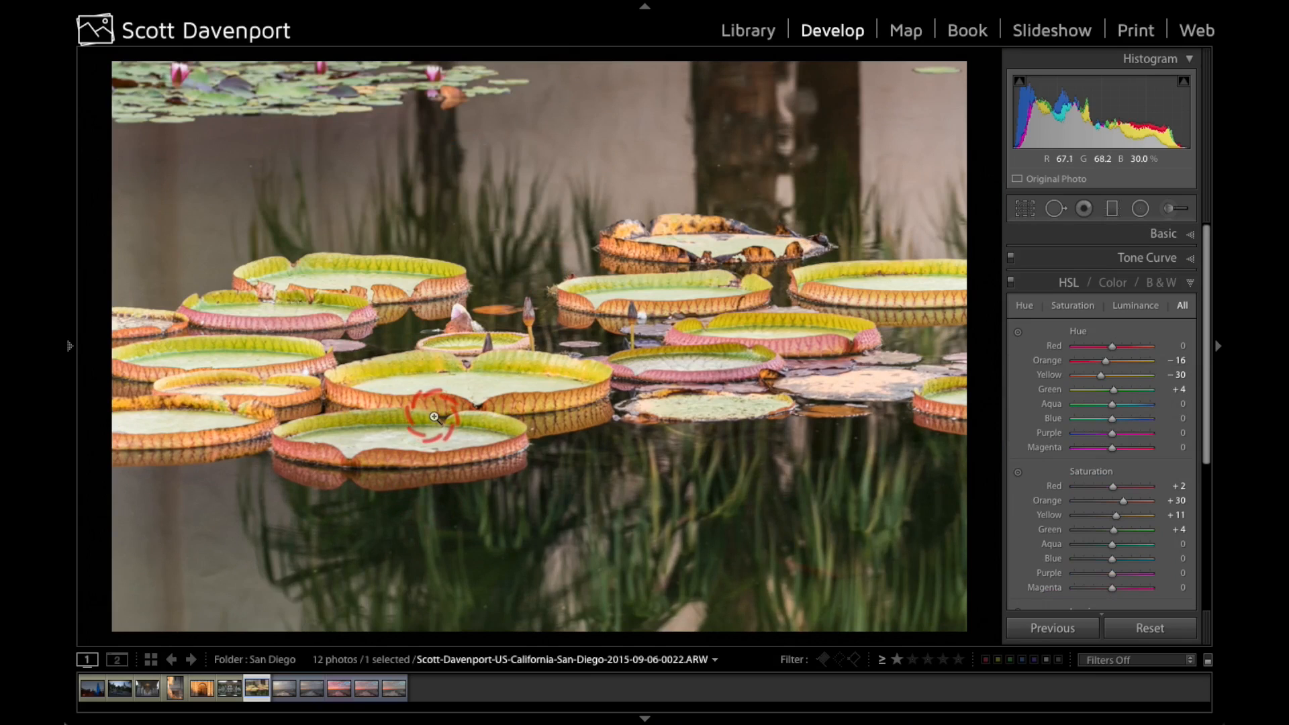
Step: Resume cropping and cycle the crop guide through grid, golden spiral and aspect-ratio lines
{"action": "left_click", "coordinate": [1025, 209]}
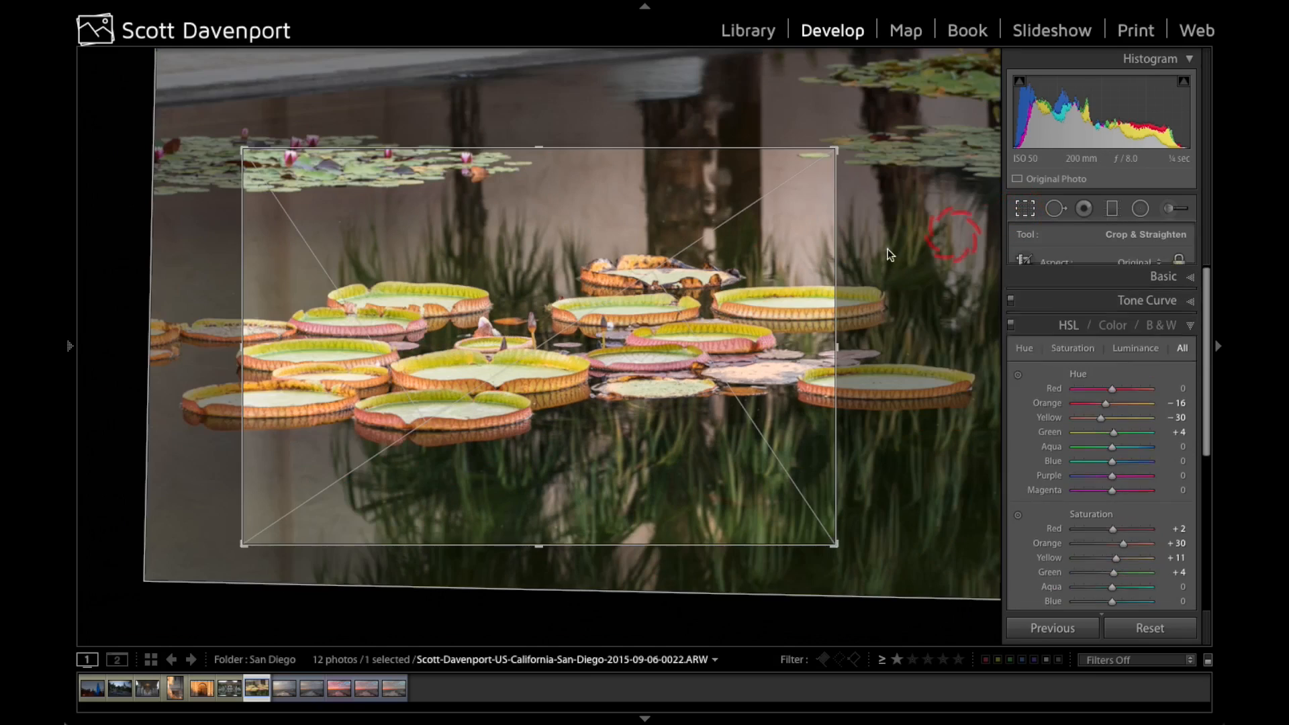
{"action": "key", "text": "o"}
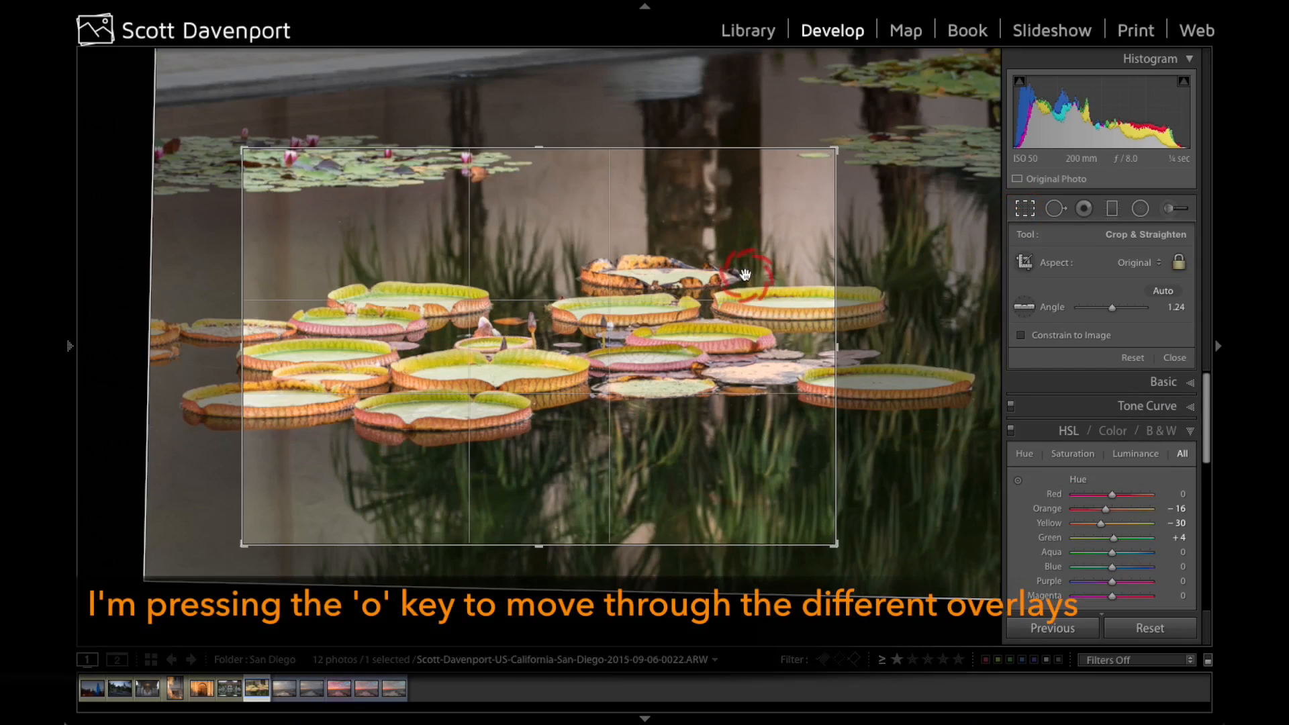
{"action": "key", "text": "o"}
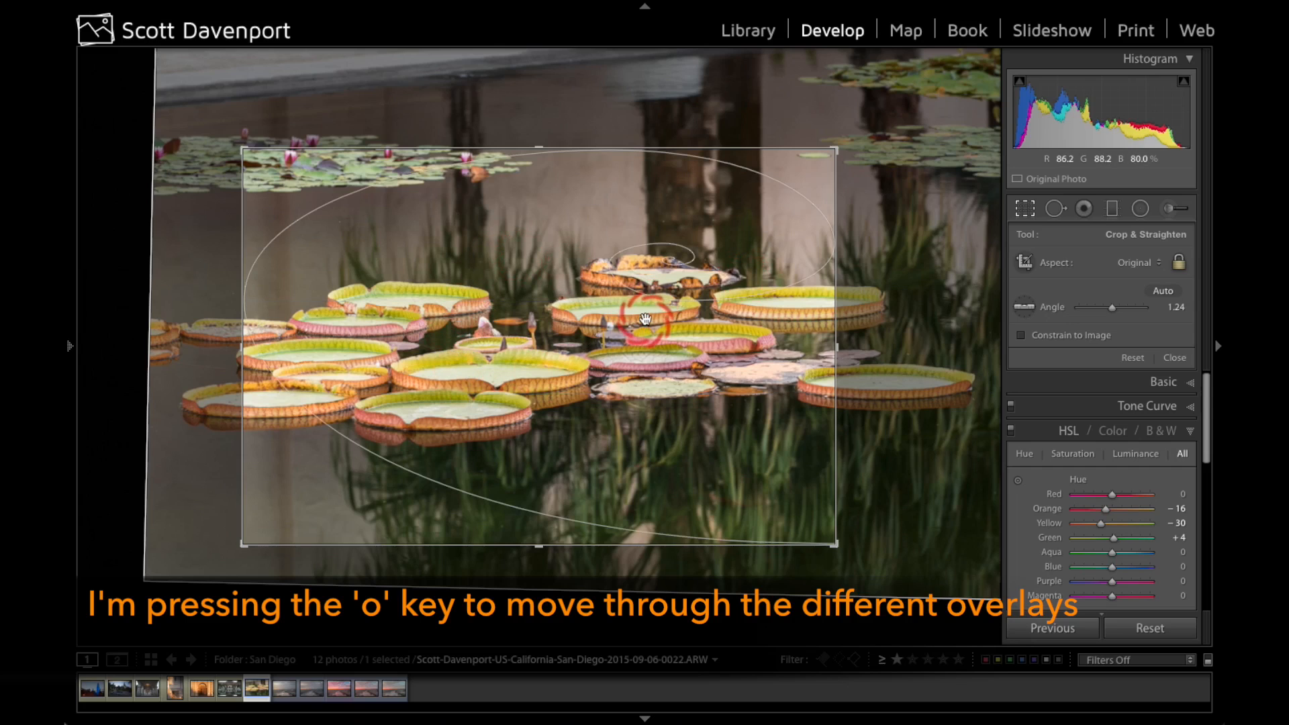
{"action": "mouse_move", "coordinate": [703, 534]}
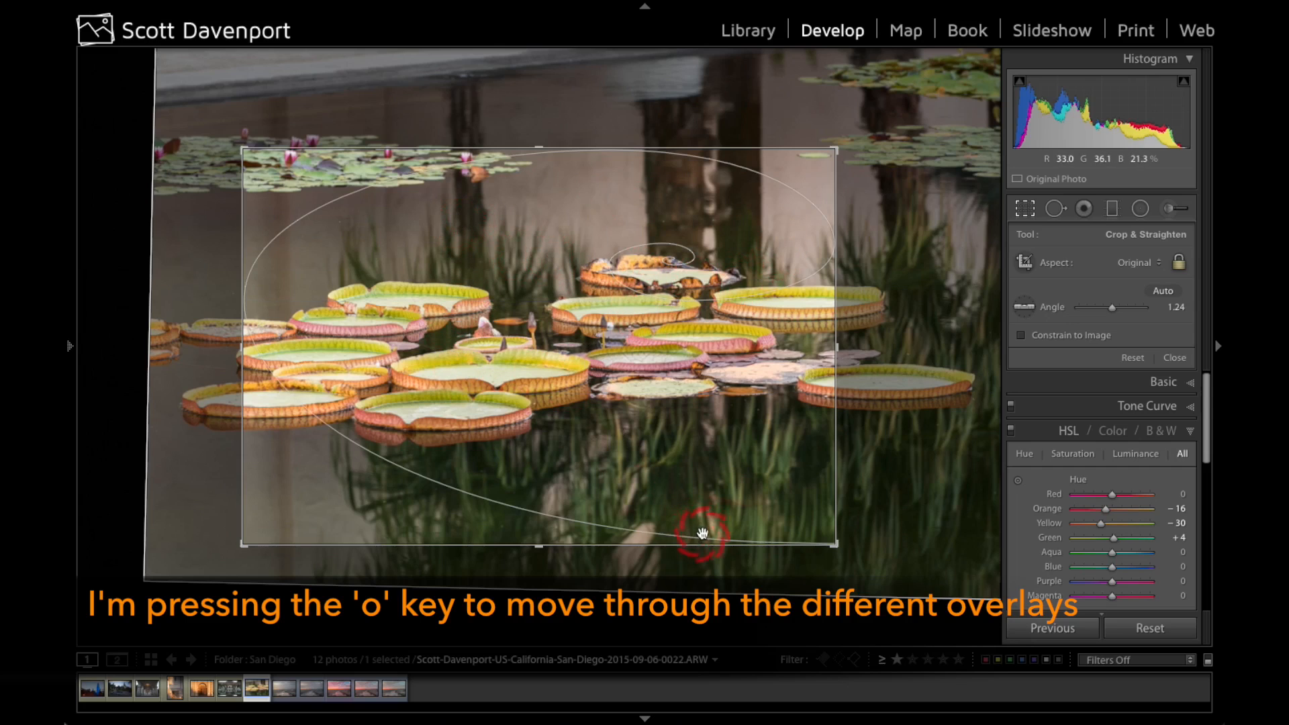
{"action": "key", "text": "o"}
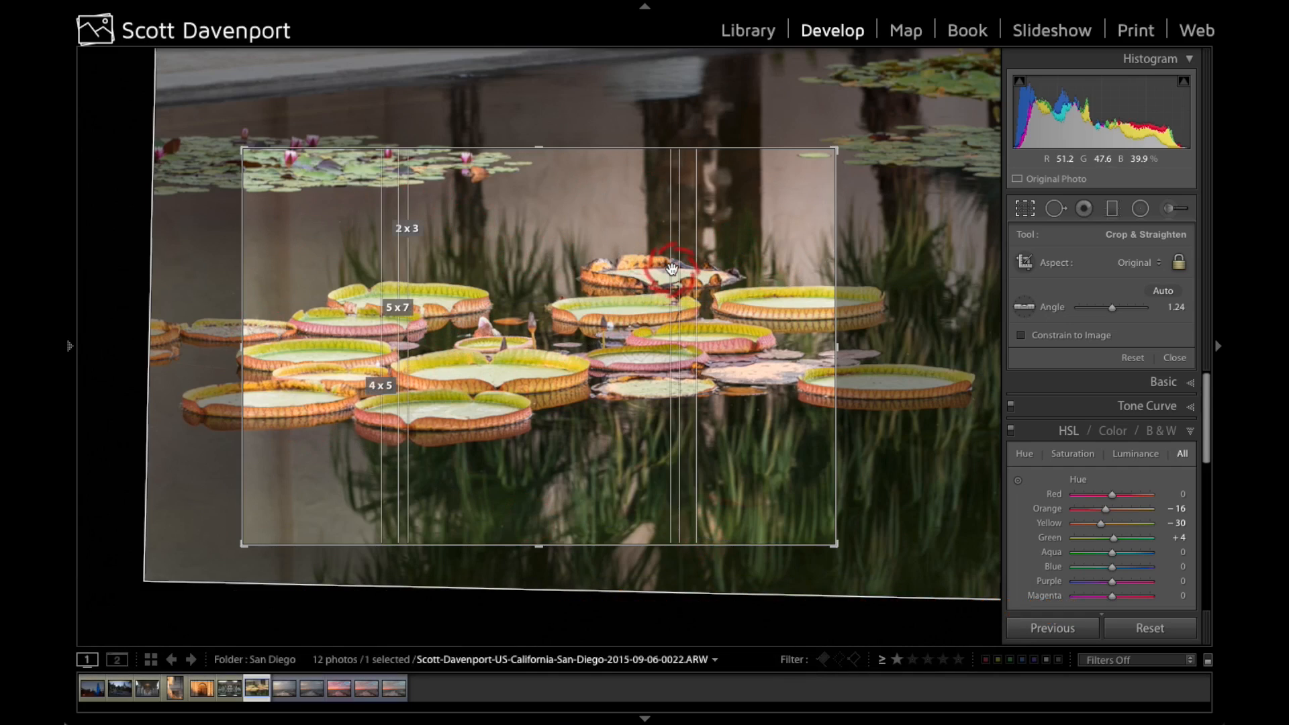
{"action": "mouse_move", "coordinate": [376, 381]}
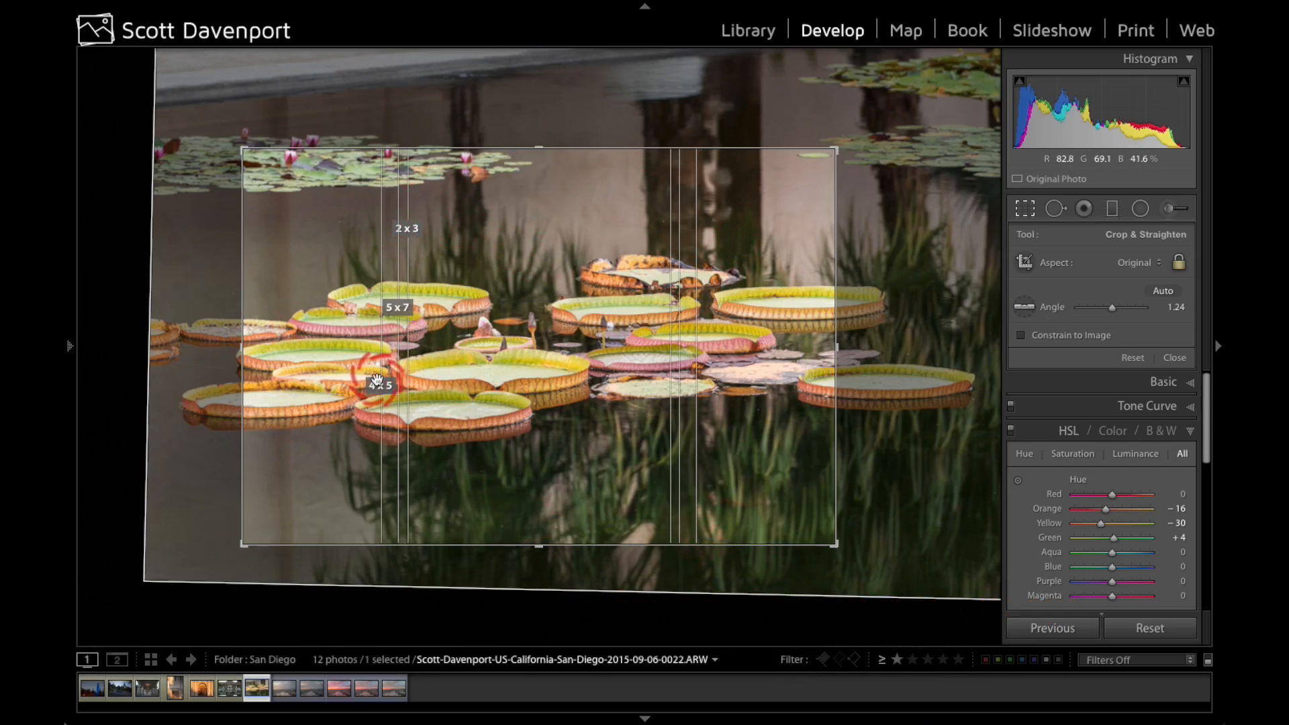
{"action": "mouse_move", "coordinate": [584, 272]}
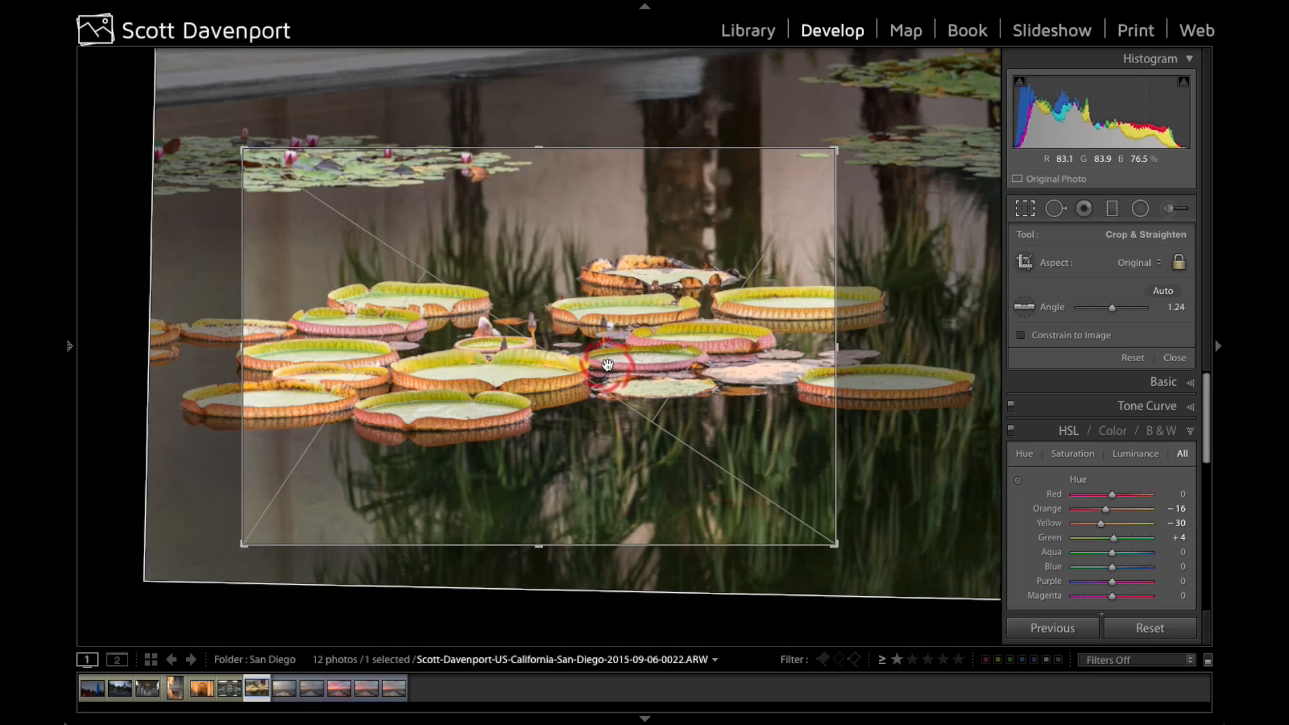
Step: Show the golden-spiral crop guide and rotate it to curl into the upper left
{"action": "key", "text": "o"}
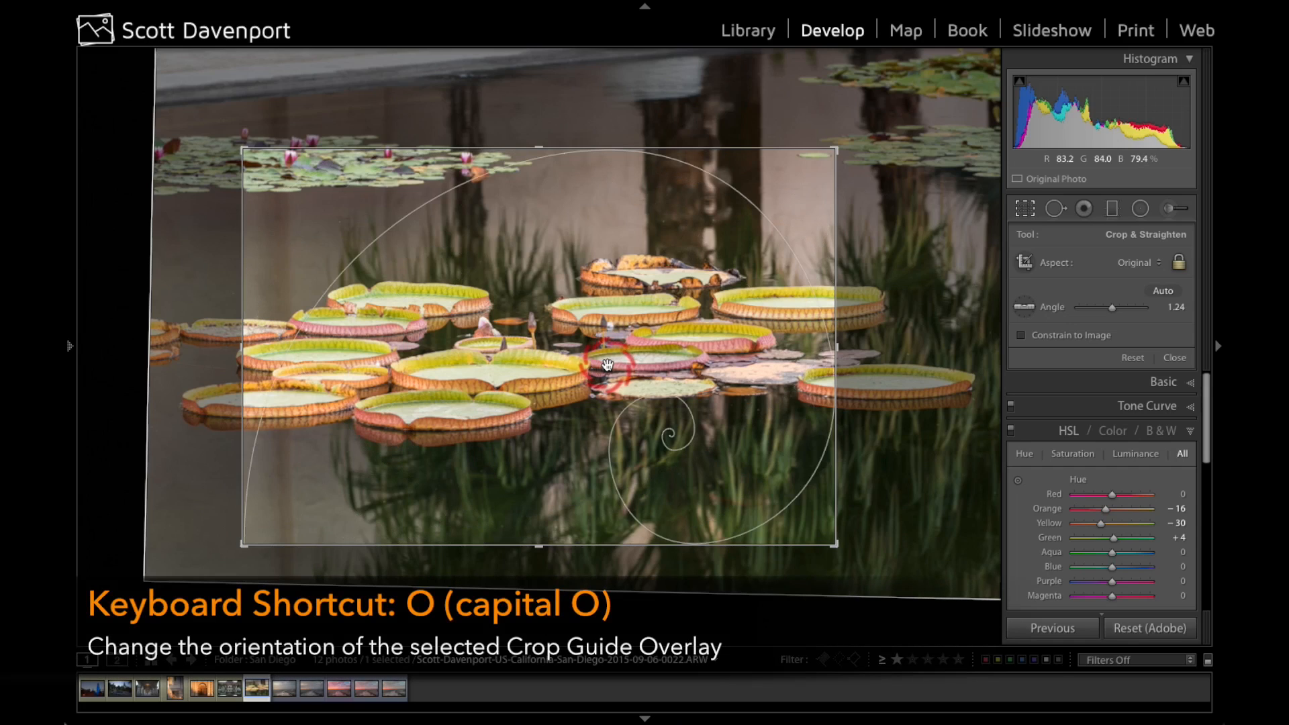
{"action": "key", "text": "O"}
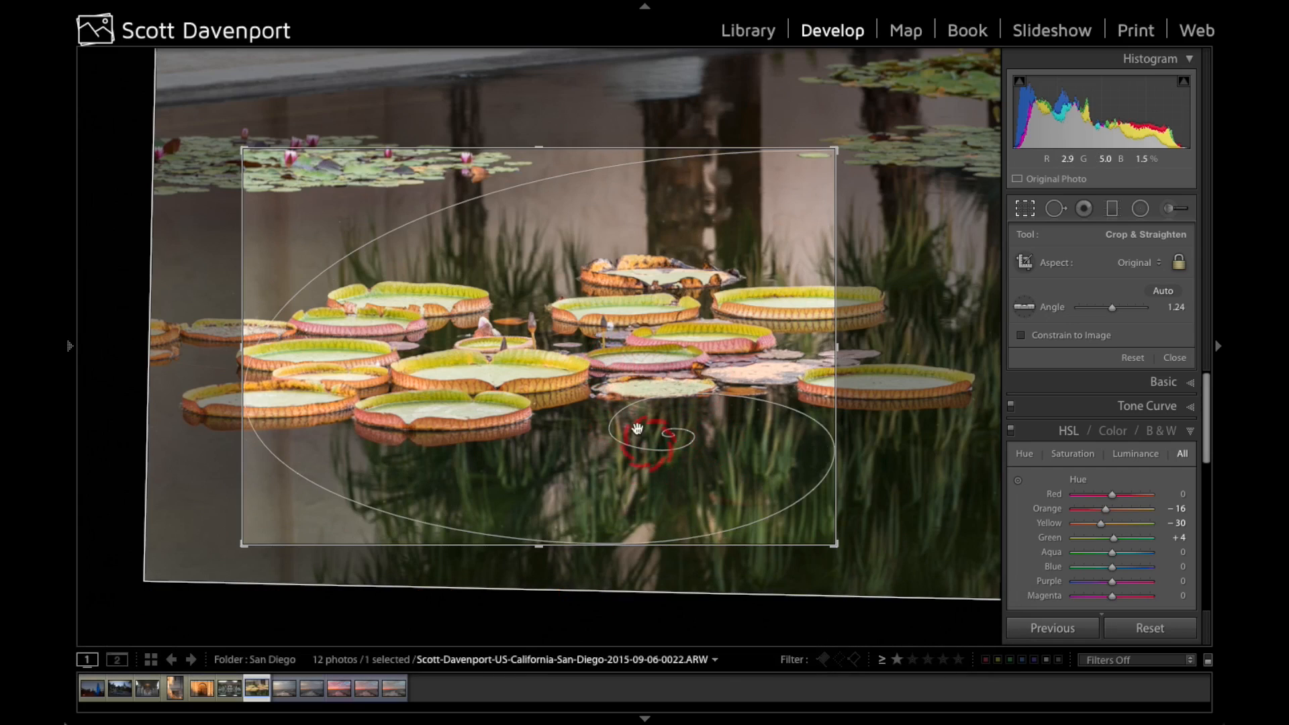
{"action": "mouse_move", "coordinate": [666, 432]}
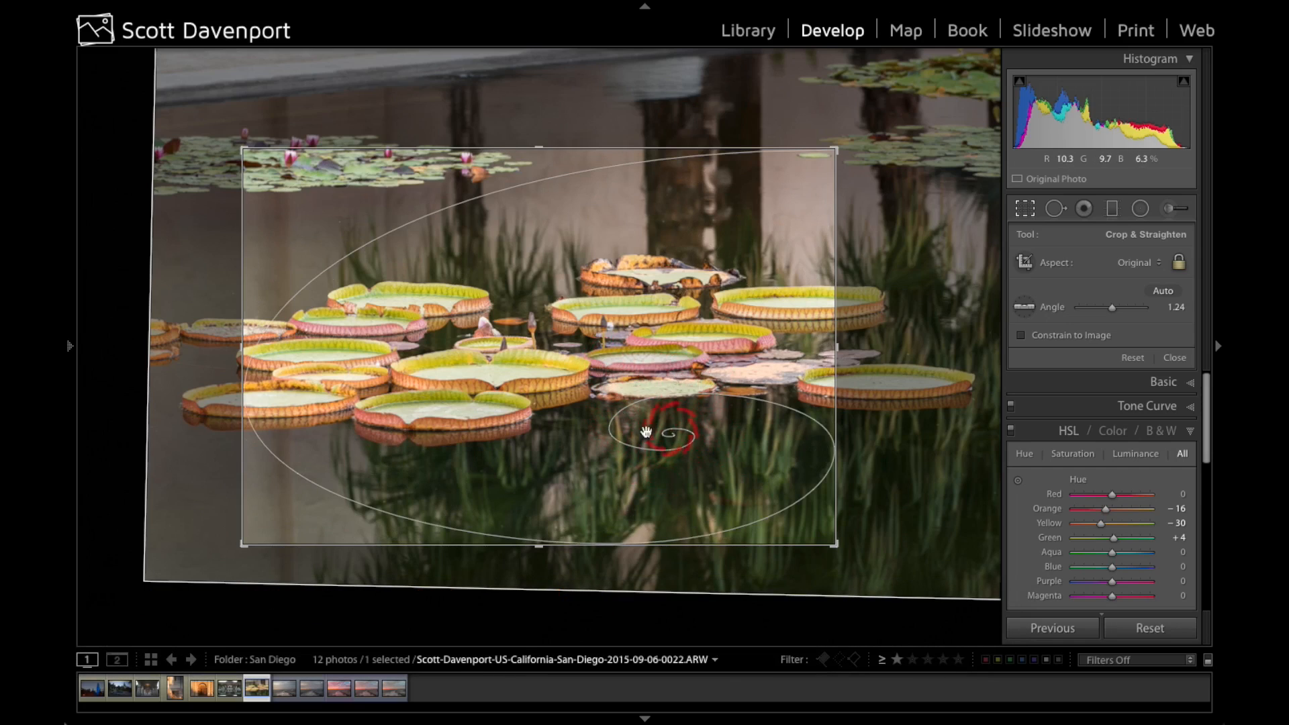
{"action": "mouse_move", "coordinate": [652, 438]}
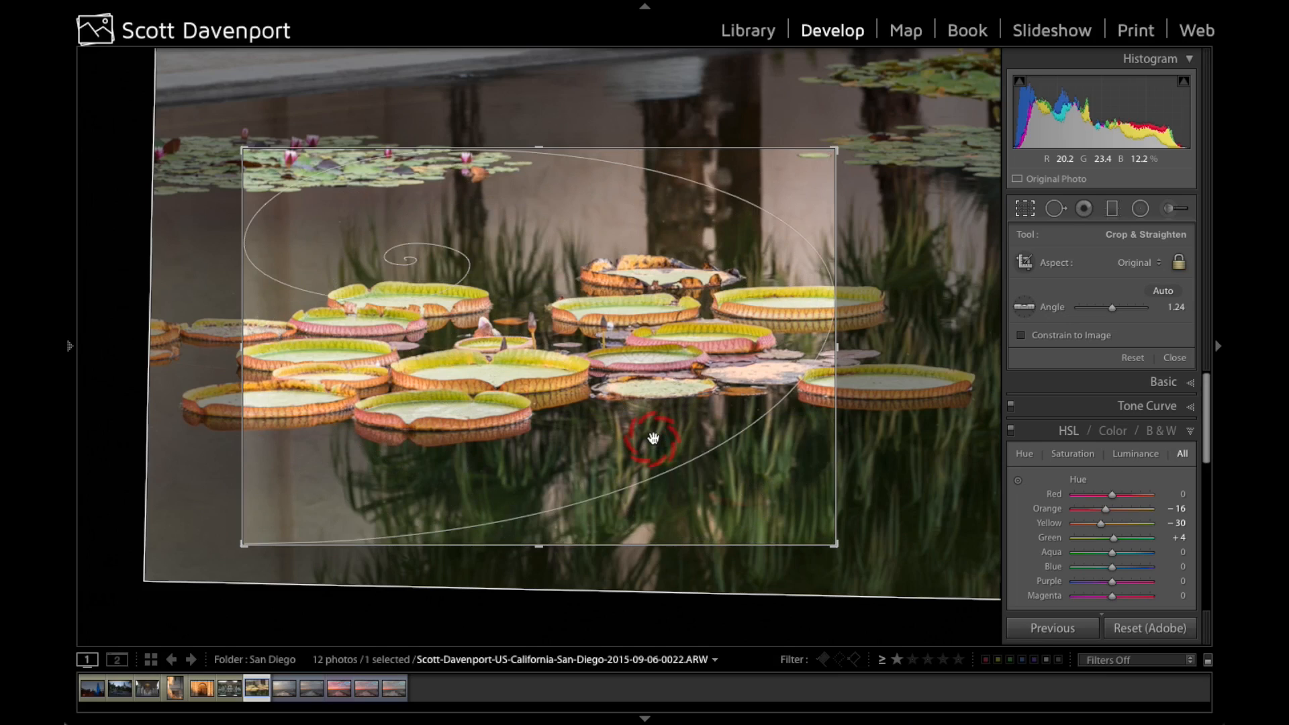
{"action": "left_click", "coordinate": [1149, 628]}
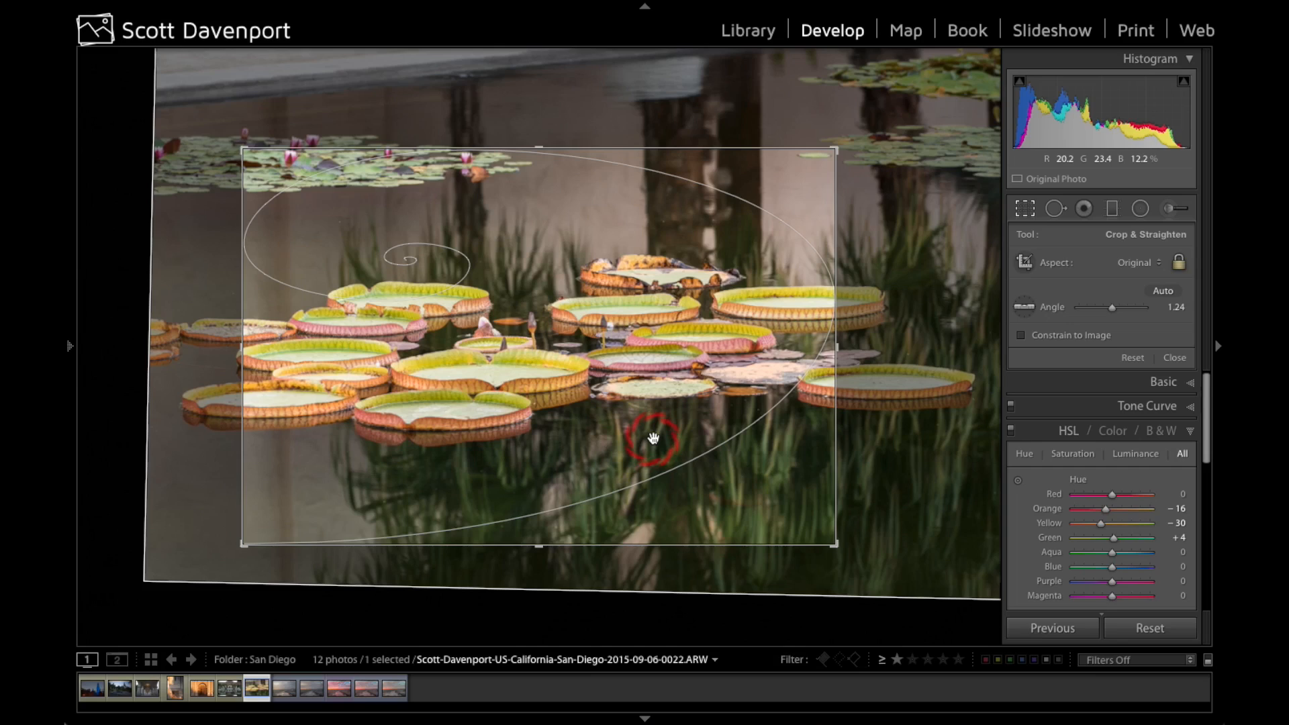